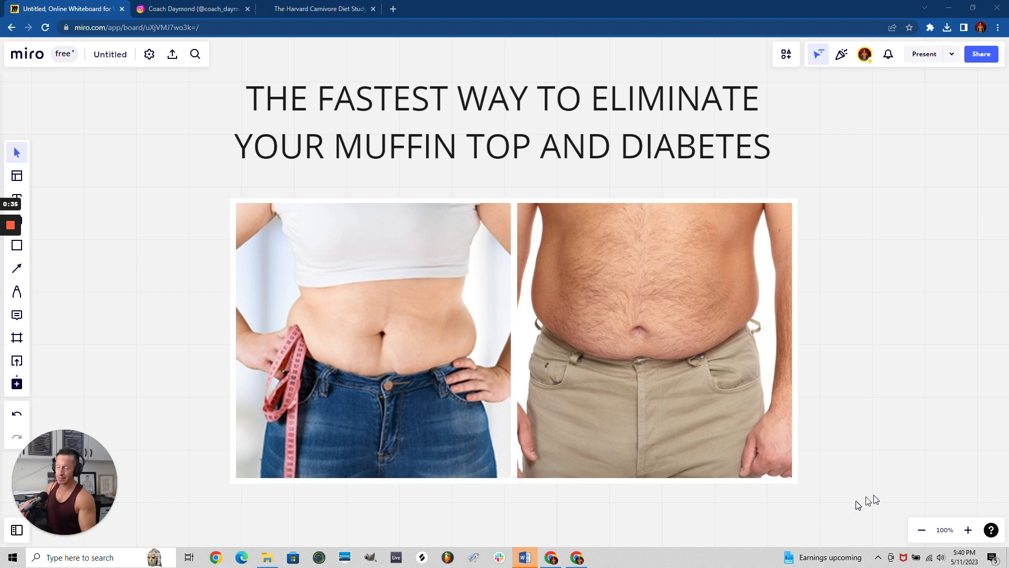
{"action": "mouse_move", "coordinate": [835, 457]}
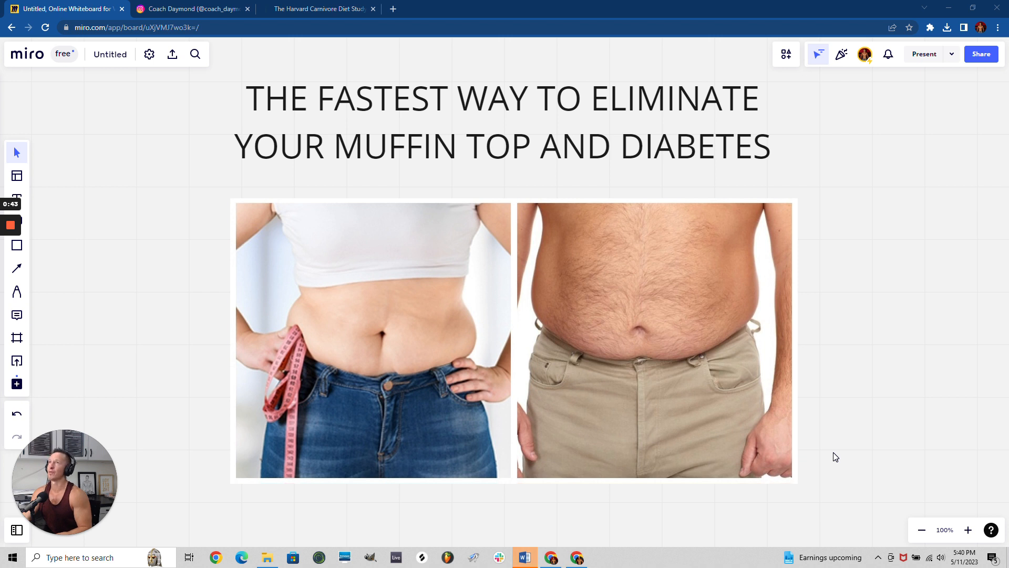
{"action": "mouse_move", "coordinate": [671, 425]}
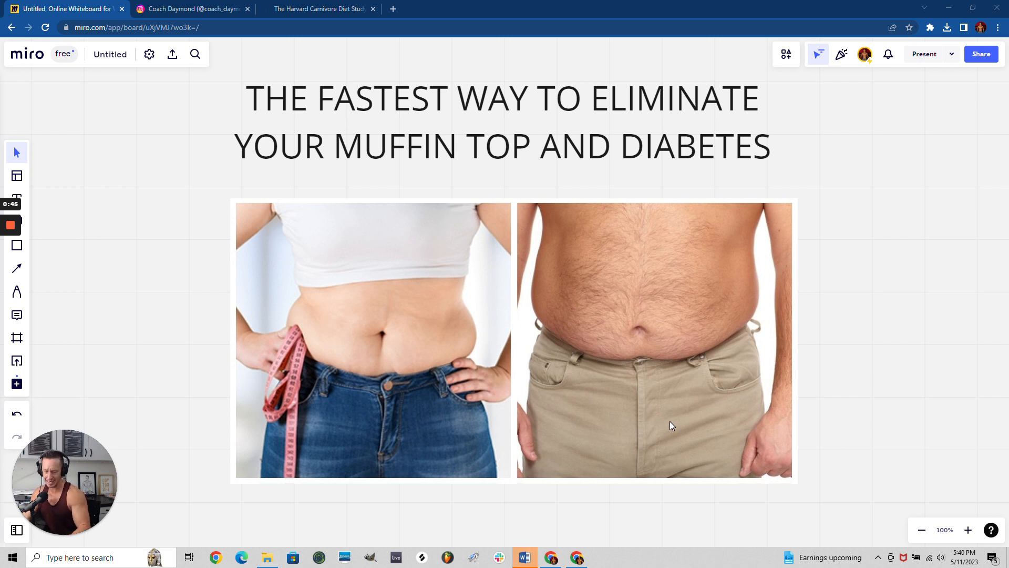
{"action": "mouse_move", "coordinate": [943, 398]}
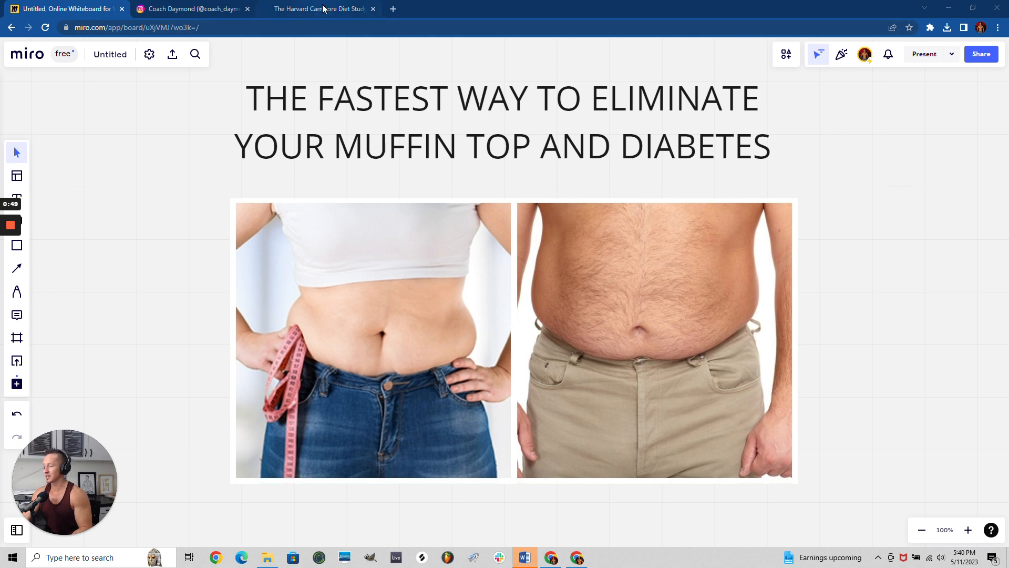
Step: Switch to the Instagram post about the carnivore-diet study
{"action": "left_click", "coordinate": [189, 8]}
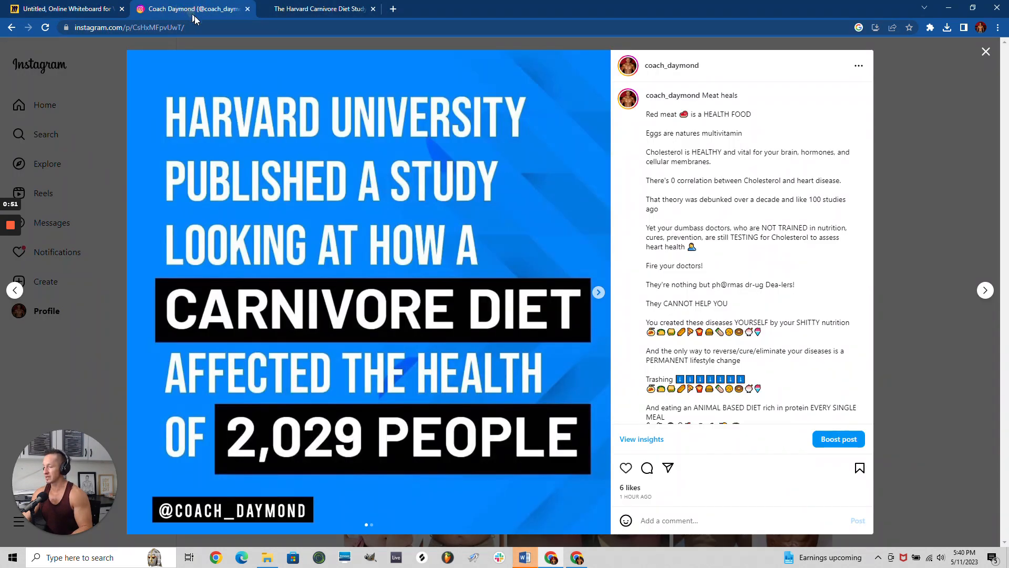
{"action": "mouse_move", "coordinate": [405, 94]}
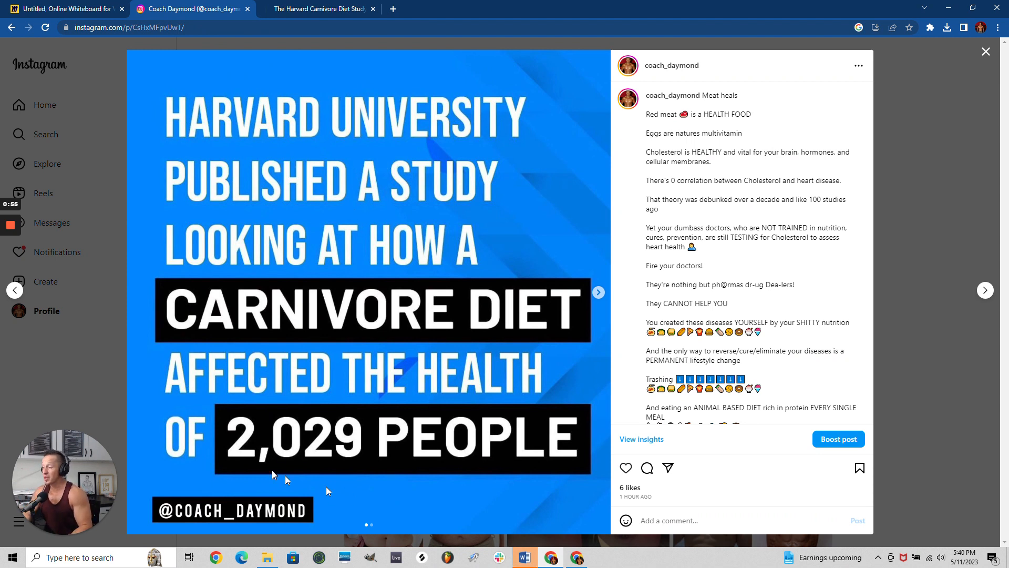
{"action": "mouse_move", "coordinate": [350, 332]}
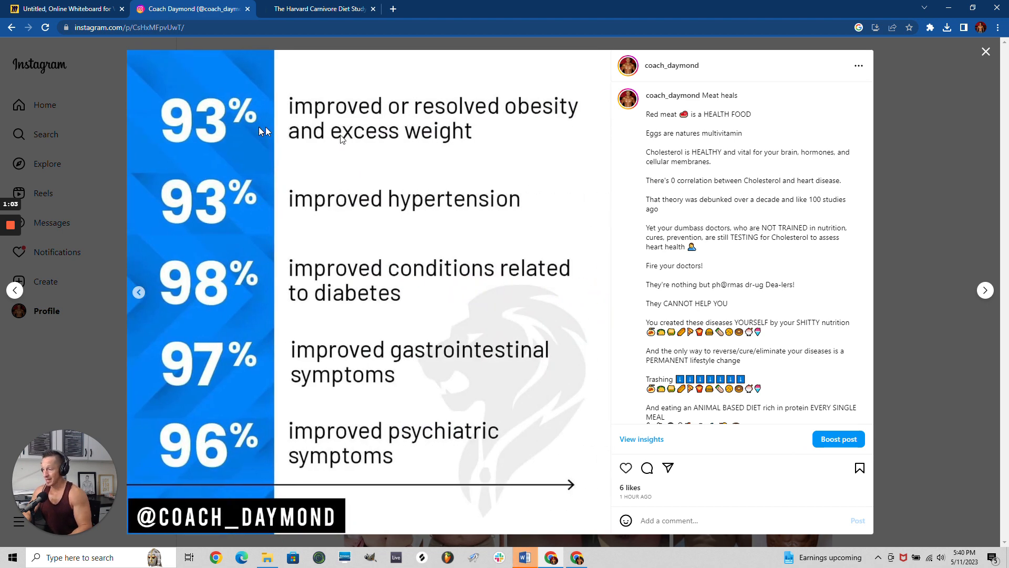
{"action": "mouse_move", "coordinate": [453, 117]}
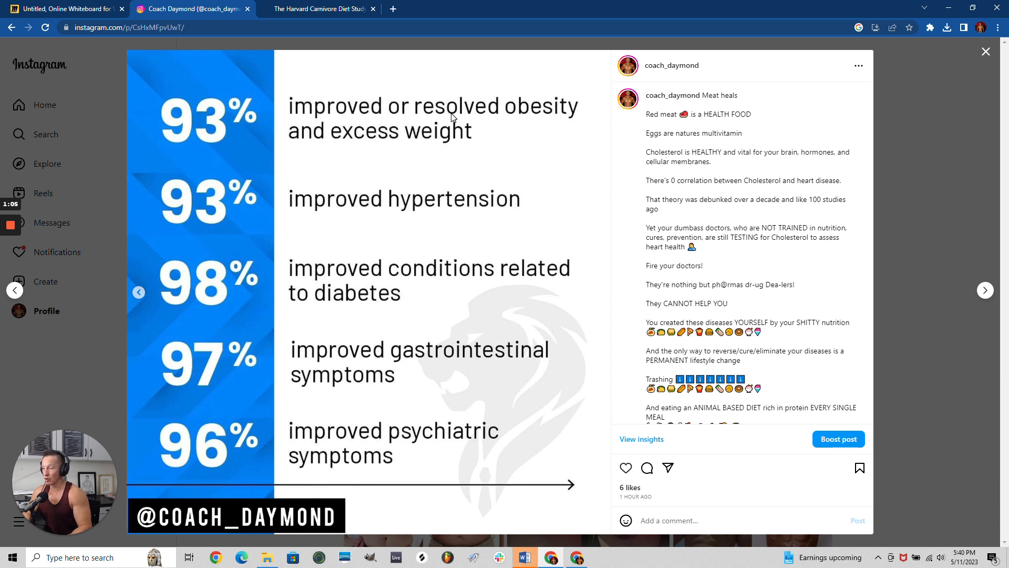
{"action": "mouse_move", "coordinate": [522, 129]}
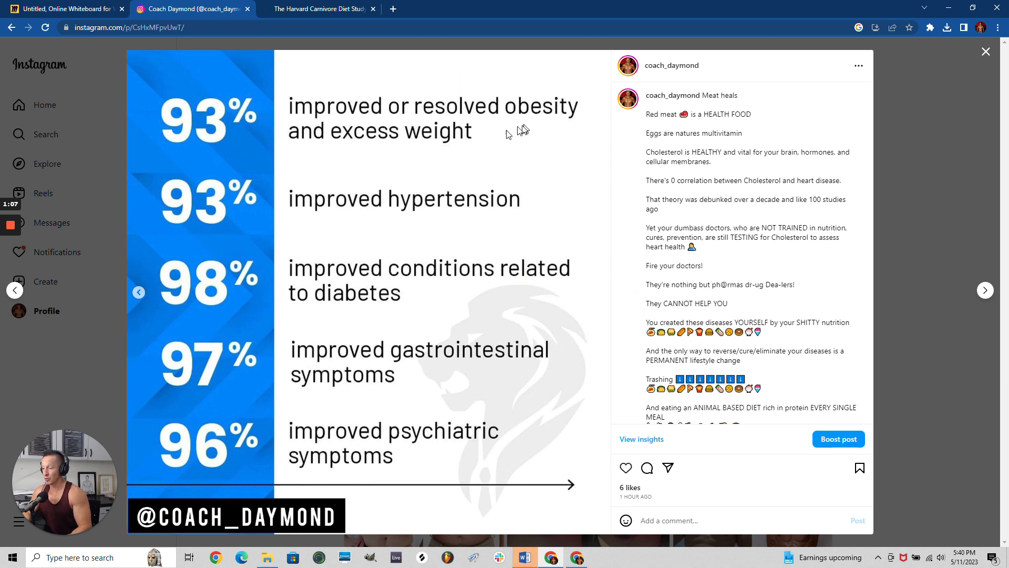
{"action": "mouse_move", "coordinate": [288, 127]}
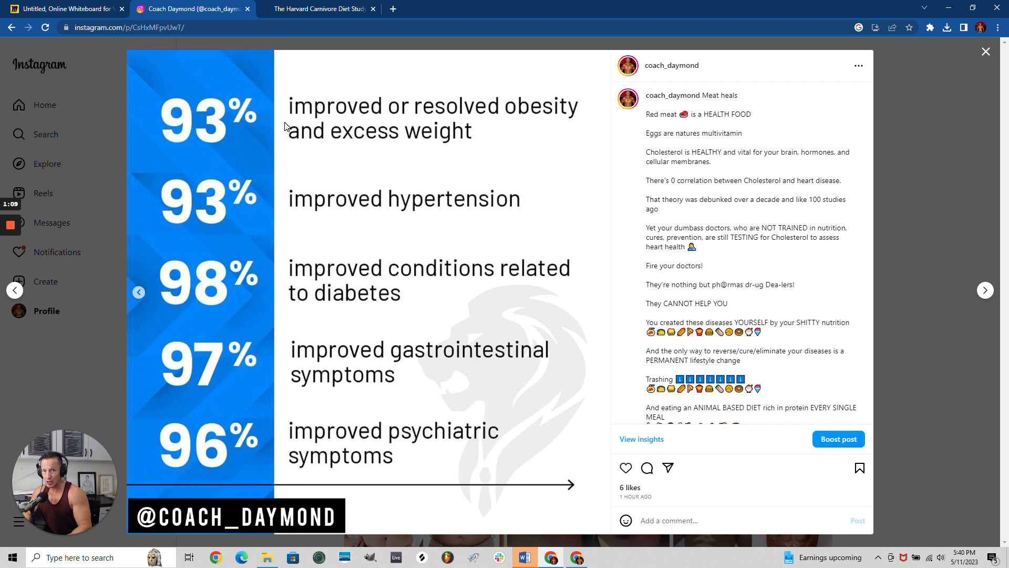
{"action": "mouse_move", "coordinate": [214, 204]}
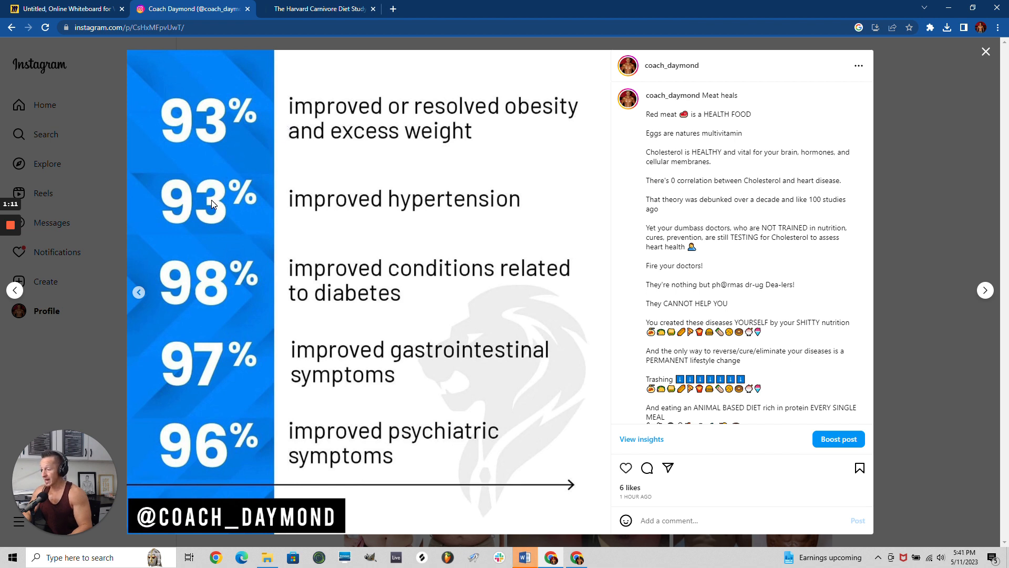
{"action": "mouse_move", "coordinate": [436, 217]}
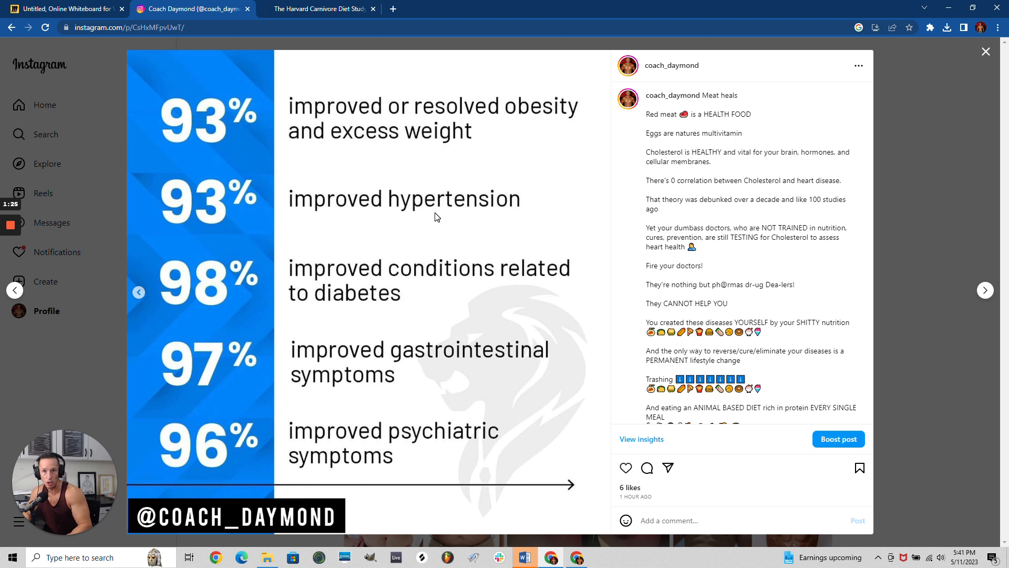
{"action": "mouse_move", "coordinate": [425, 178]}
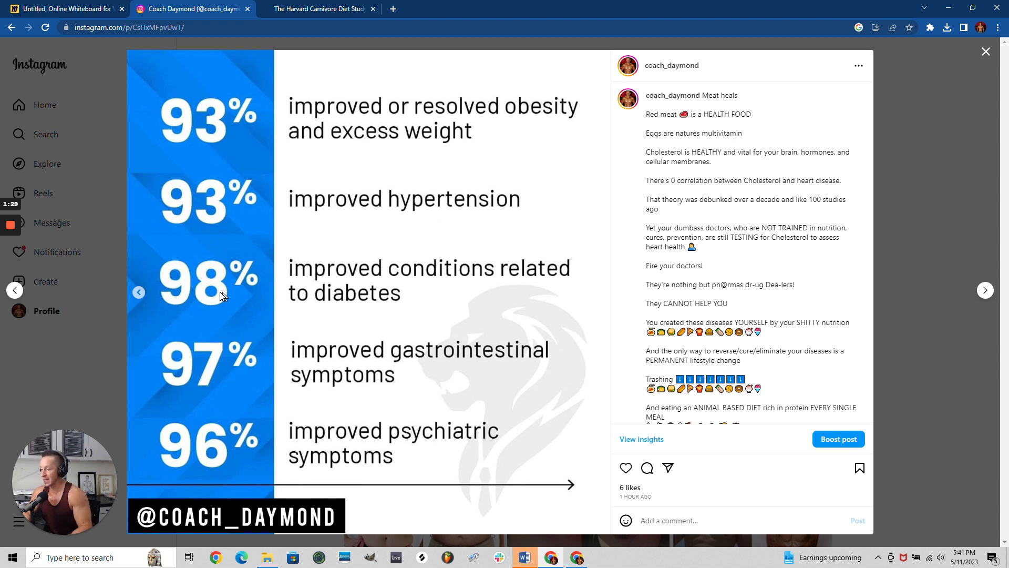
{"action": "mouse_move", "coordinate": [484, 296]}
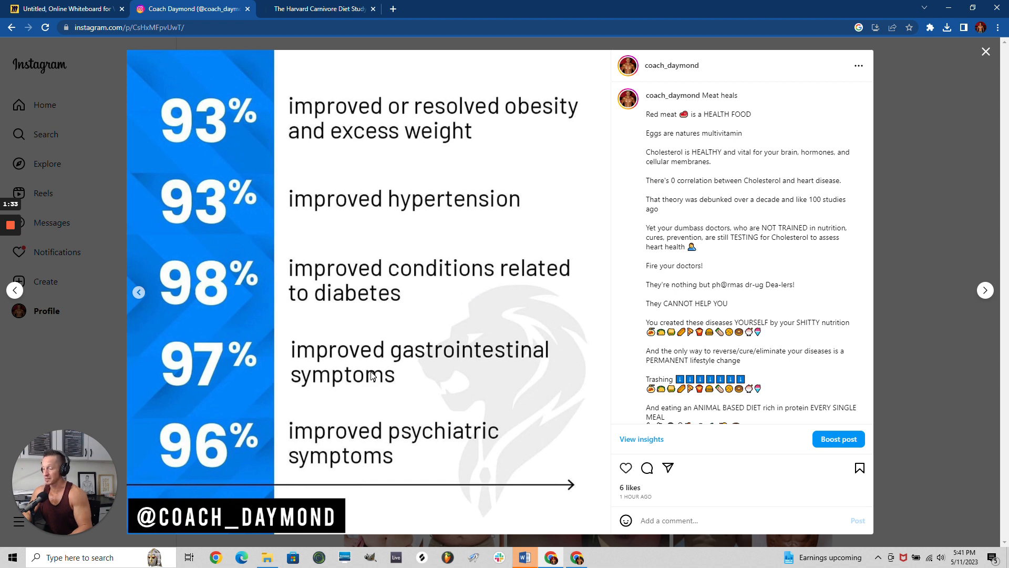
{"action": "mouse_move", "coordinate": [307, 364]}
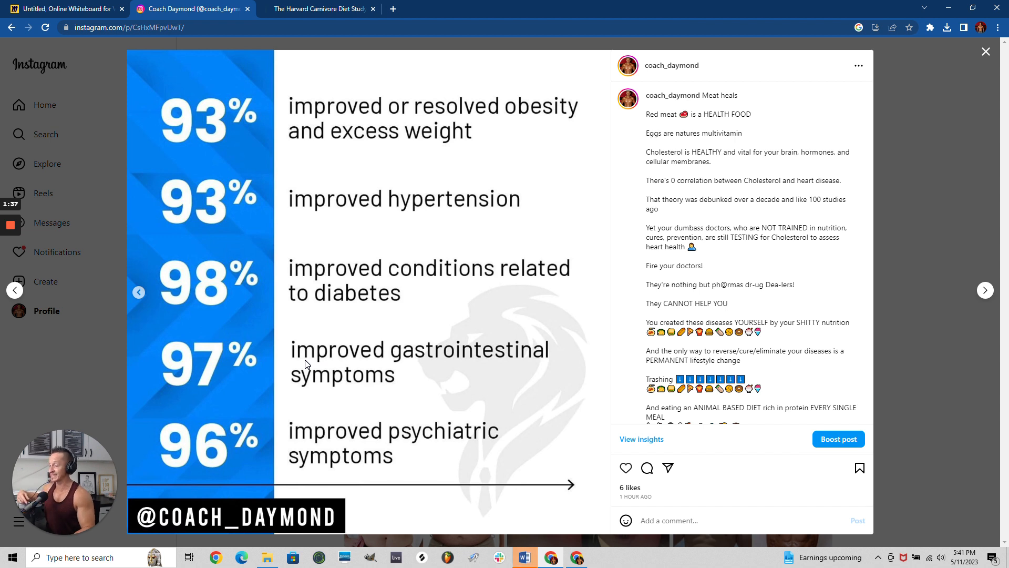
{"action": "mouse_move", "coordinate": [353, 329]}
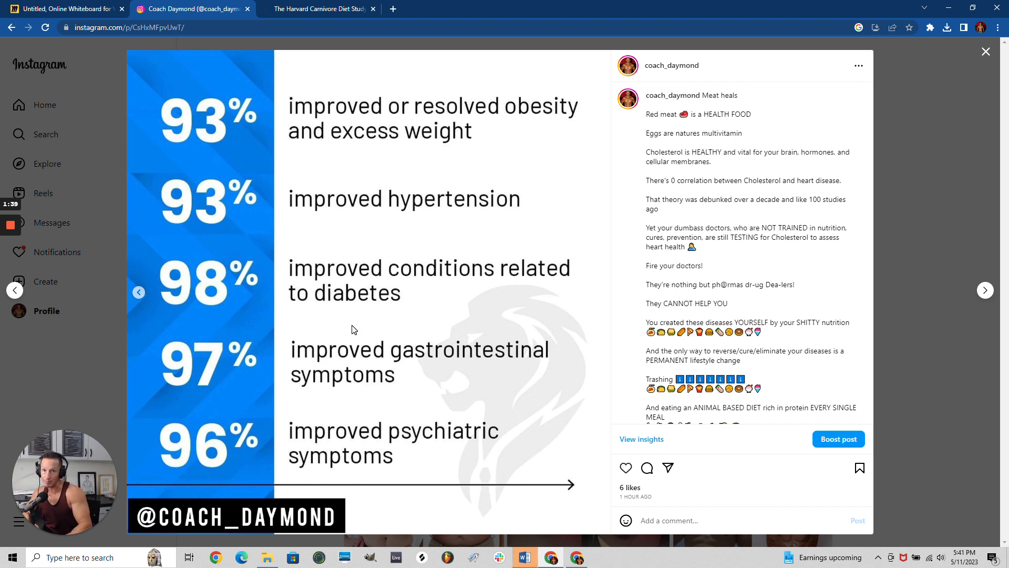
{"action": "mouse_move", "coordinate": [359, 331]}
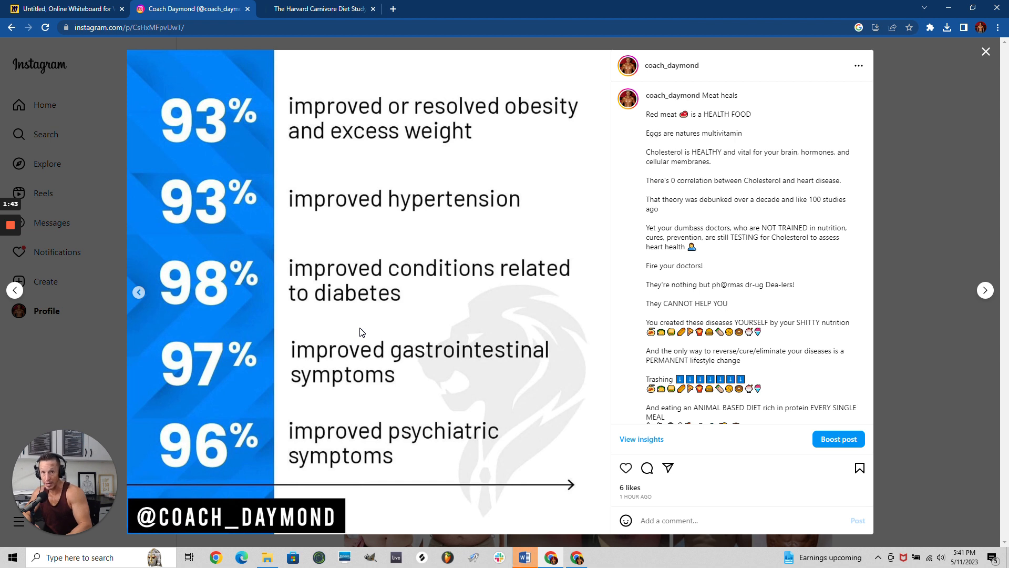
{"action": "mouse_move", "coordinate": [390, 324]}
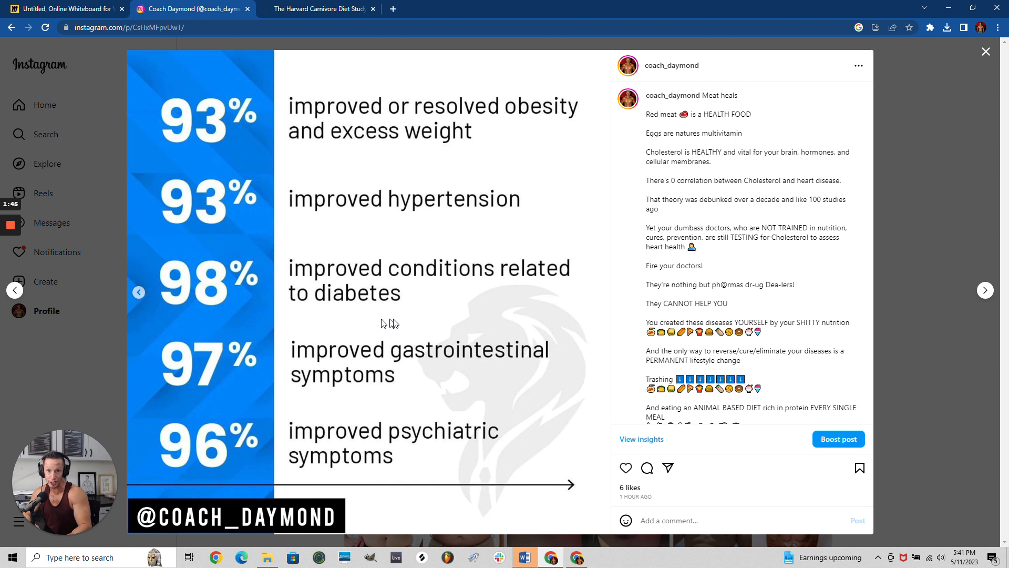
{"action": "mouse_move", "coordinate": [333, 447]}
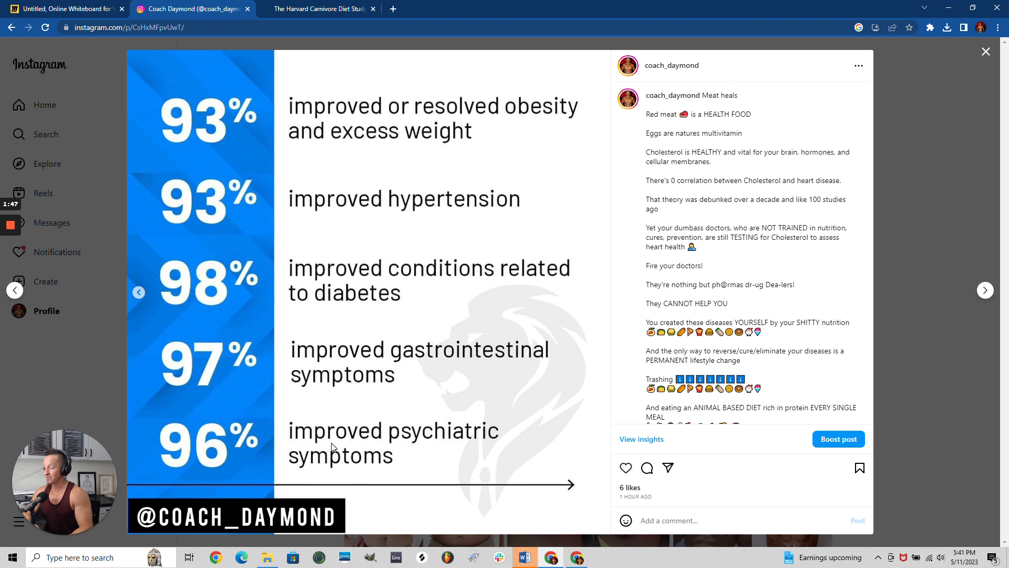
{"action": "mouse_move", "coordinate": [262, 446]}
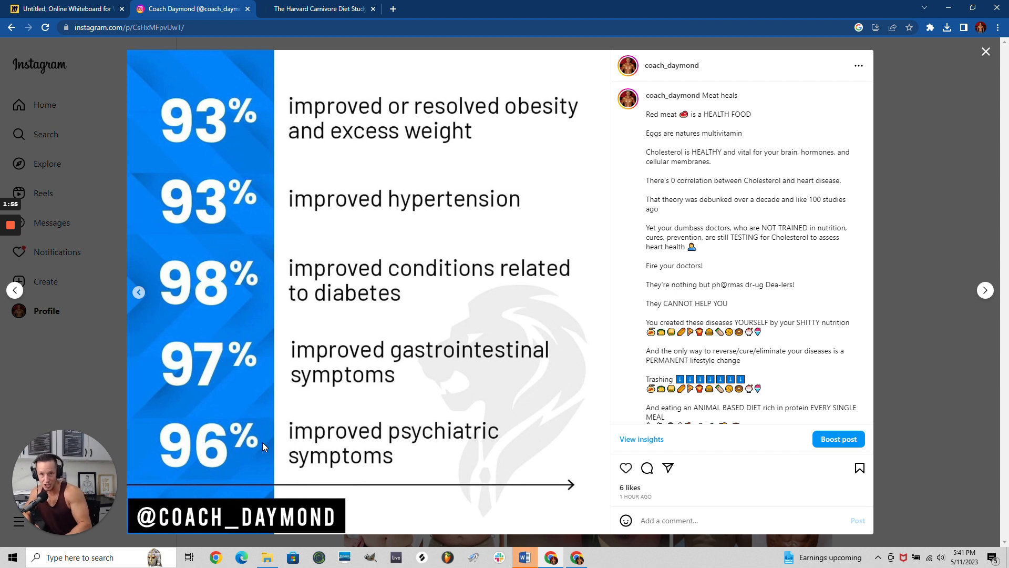
{"action": "mouse_move", "coordinate": [284, 443]}
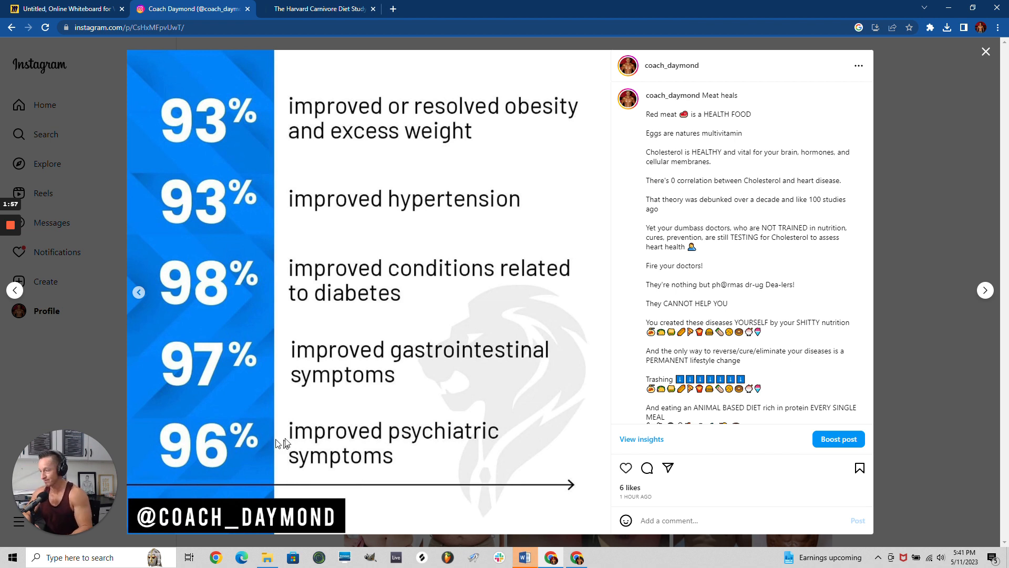
{"action": "mouse_move", "coordinate": [291, 209]}
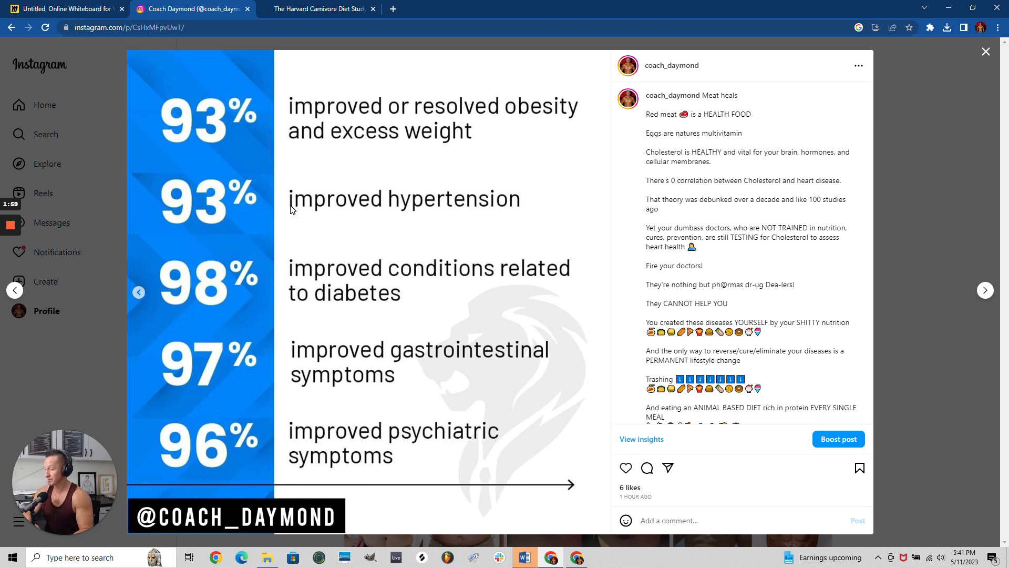
{"action": "mouse_move", "coordinate": [328, 123]}
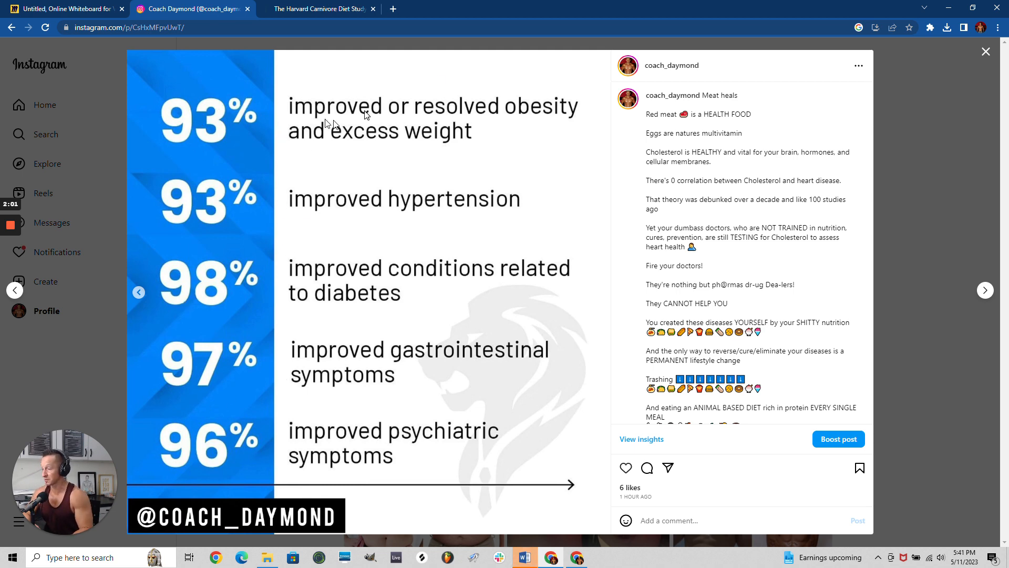
Step: Switch to Dr. Kiltz's Harvard Carnivore Diet Study article tab
{"action": "left_click", "coordinate": [319, 8]}
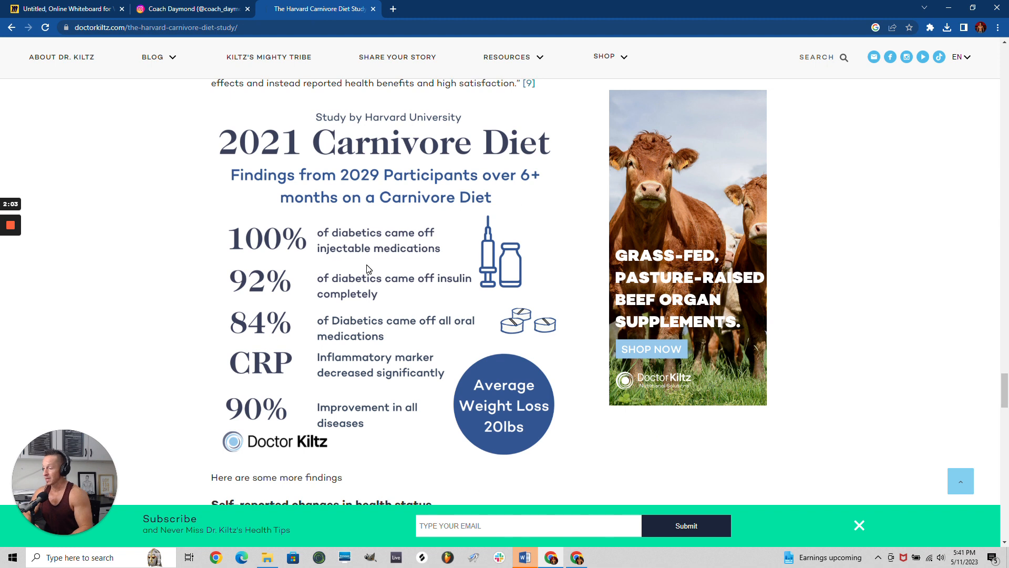
{"action": "mouse_move", "coordinate": [341, 214]}
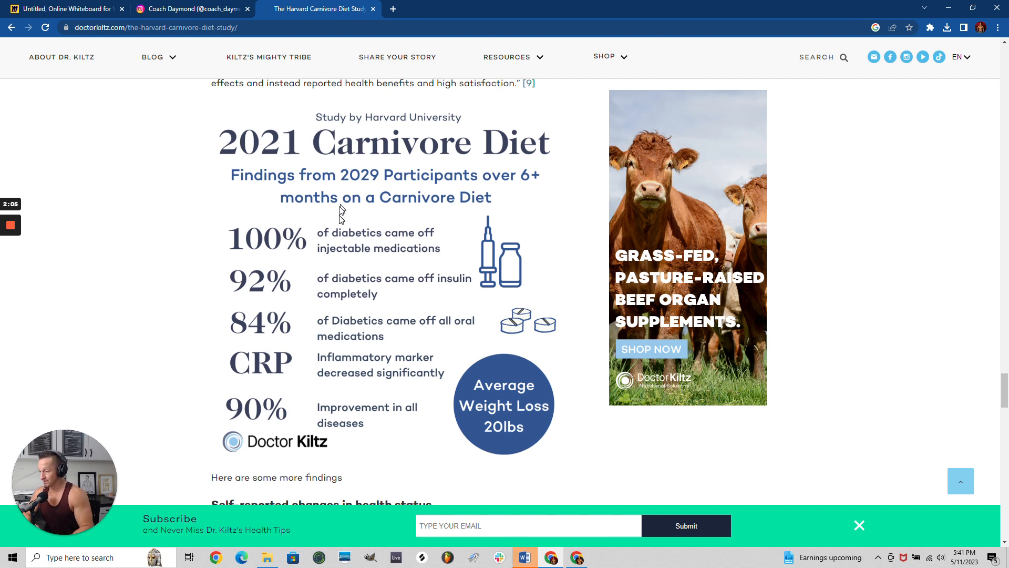
{"action": "mouse_move", "coordinate": [255, 260]}
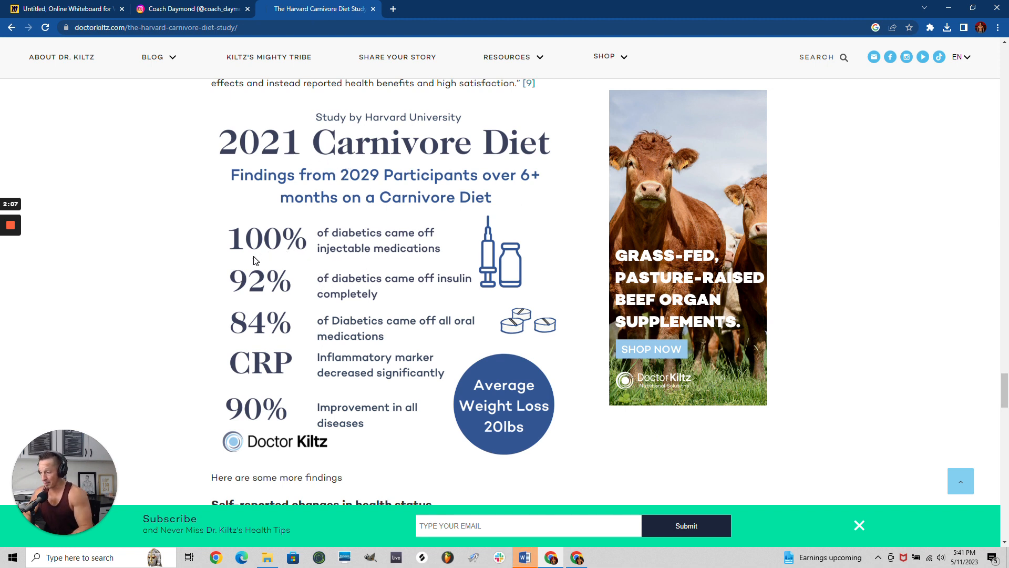
{"action": "mouse_move", "coordinate": [415, 256]}
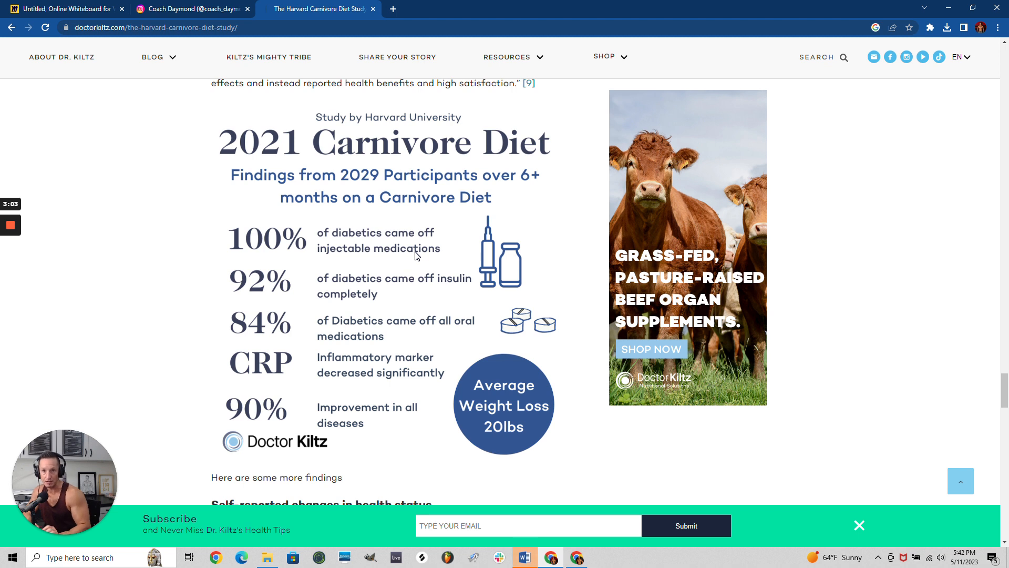
{"action": "mouse_move", "coordinate": [352, 247]}
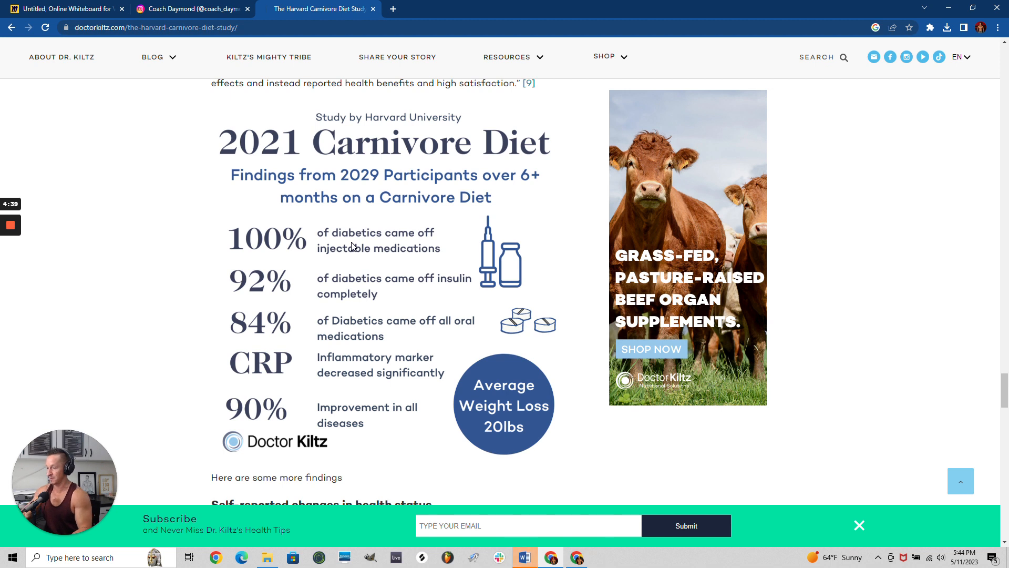
{"action": "mouse_move", "coordinate": [274, 254]}
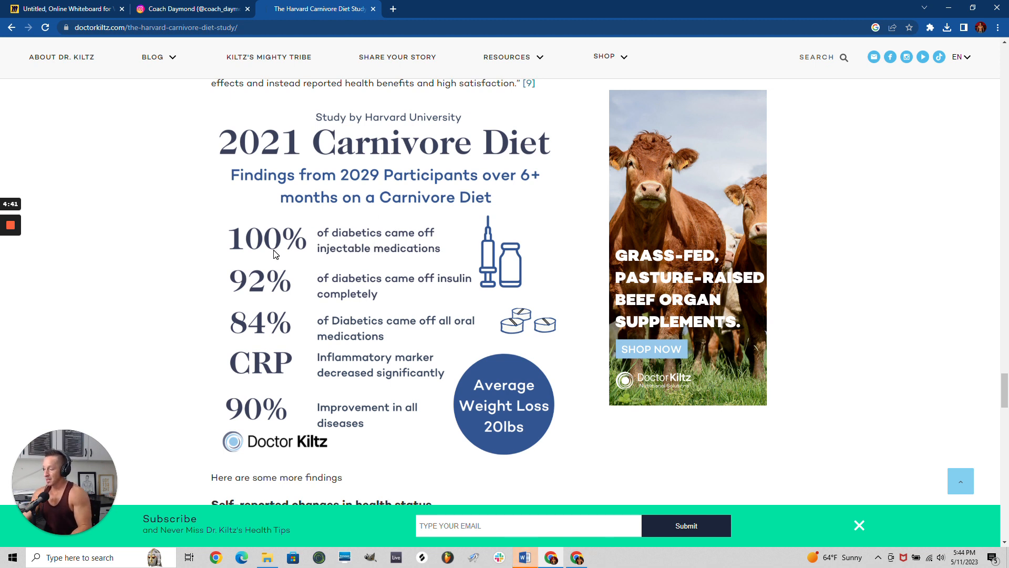
{"action": "mouse_move", "coordinate": [230, 252]}
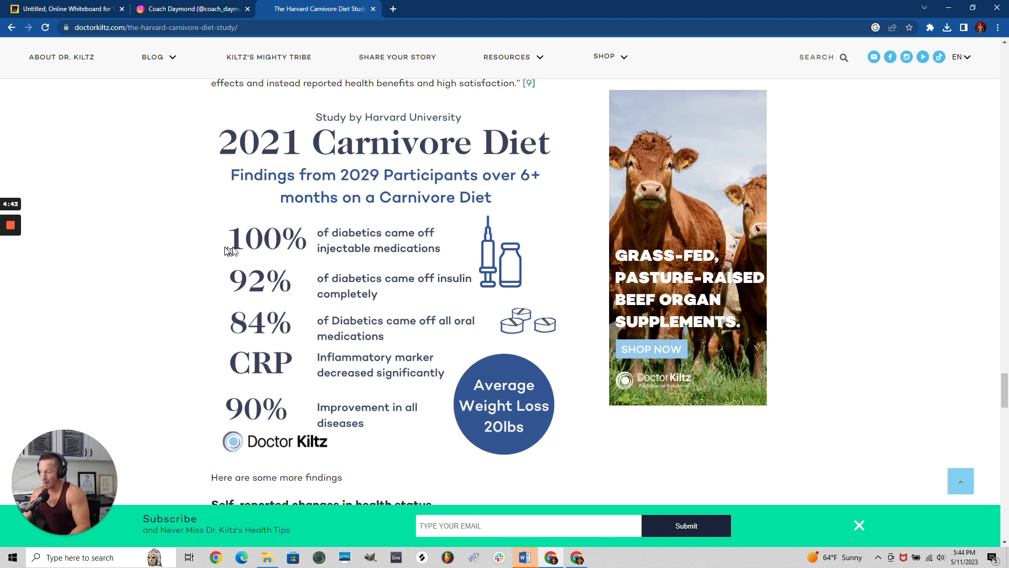
{"action": "mouse_move", "coordinate": [459, 218]}
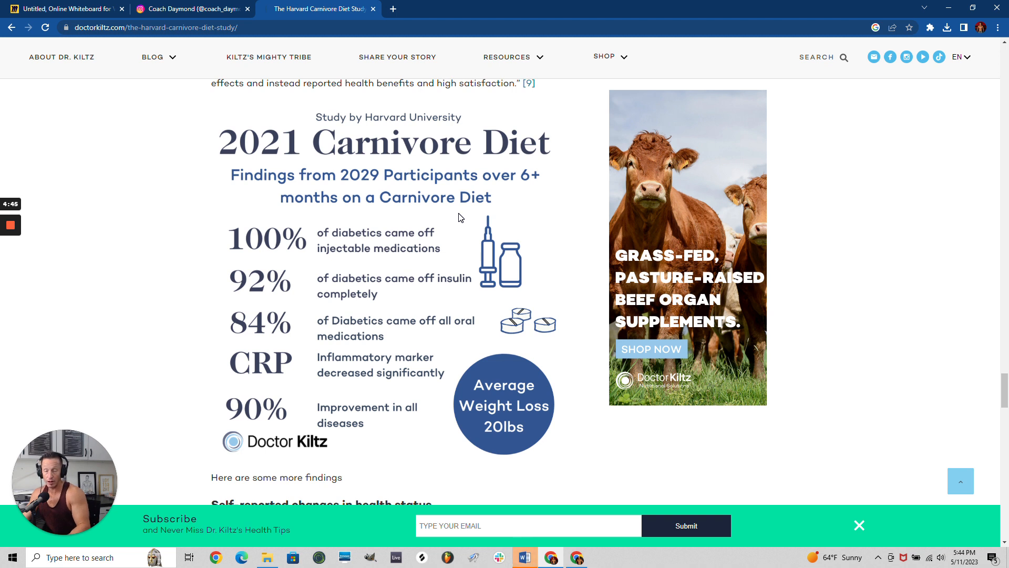
{"action": "mouse_move", "coordinate": [239, 298]}
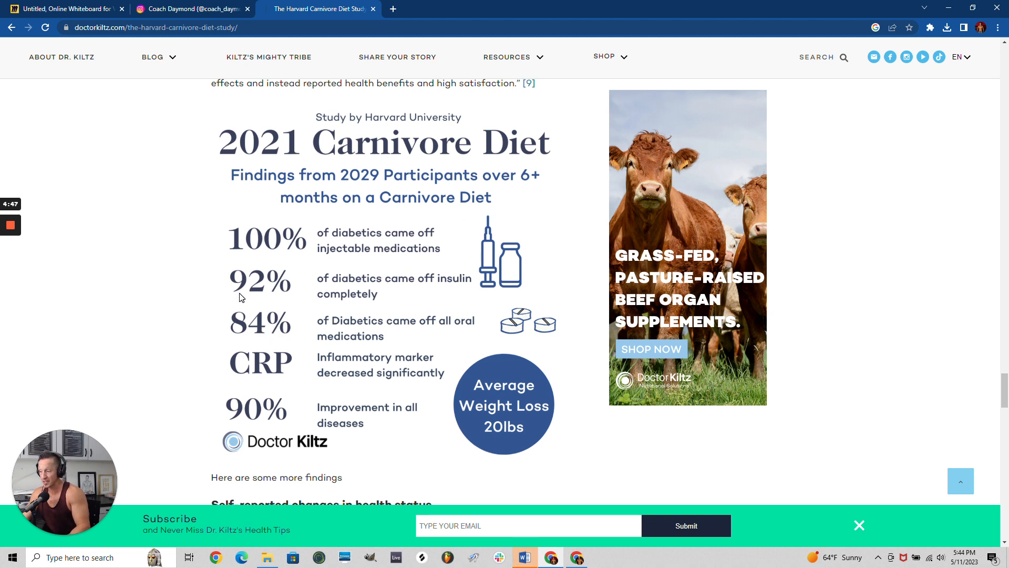
{"action": "mouse_move", "coordinate": [431, 292]}
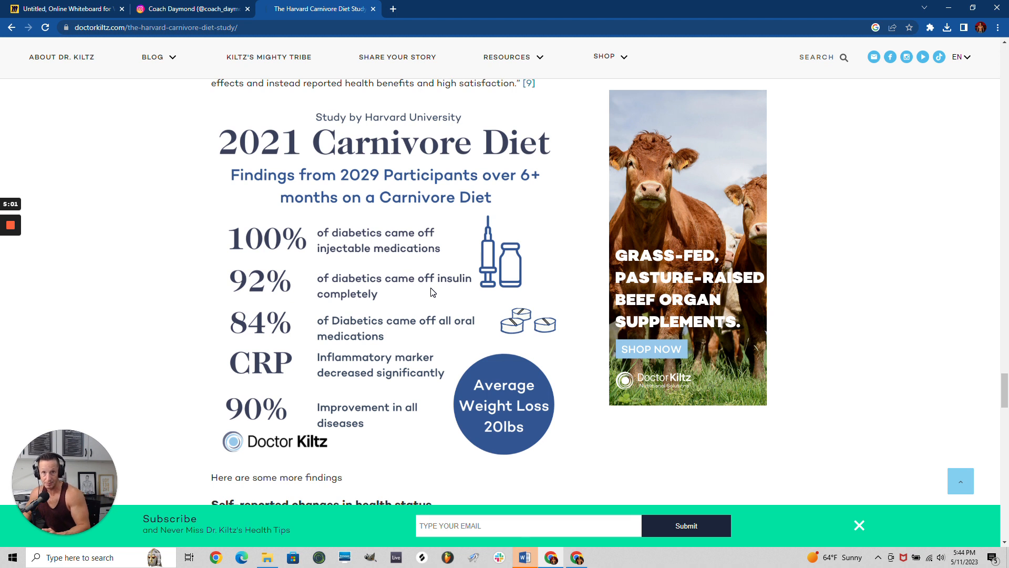
{"action": "mouse_move", "coordinate": [350, 270]}
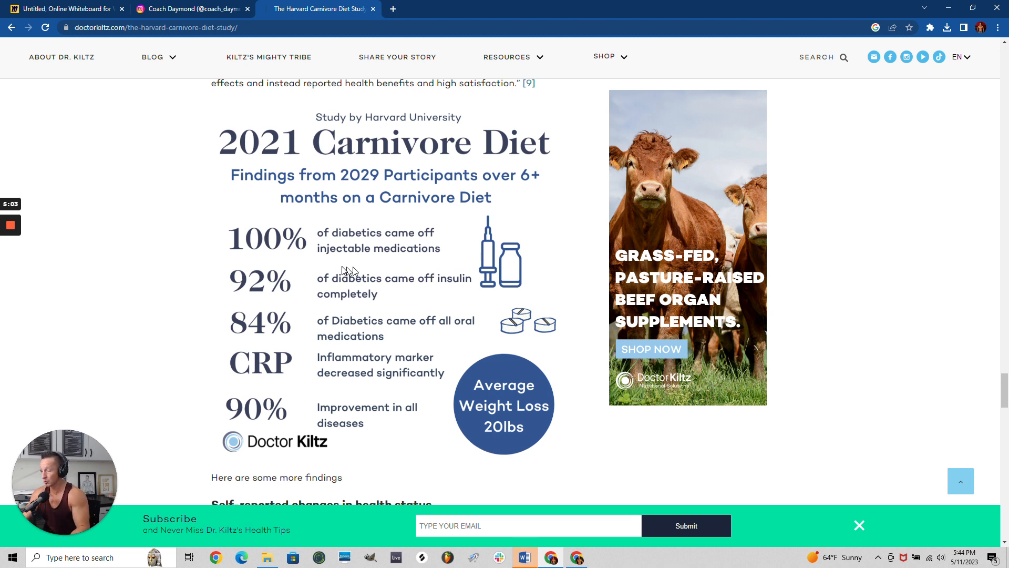
{"action": "mouse_move", "coordinate": [313, 339]}
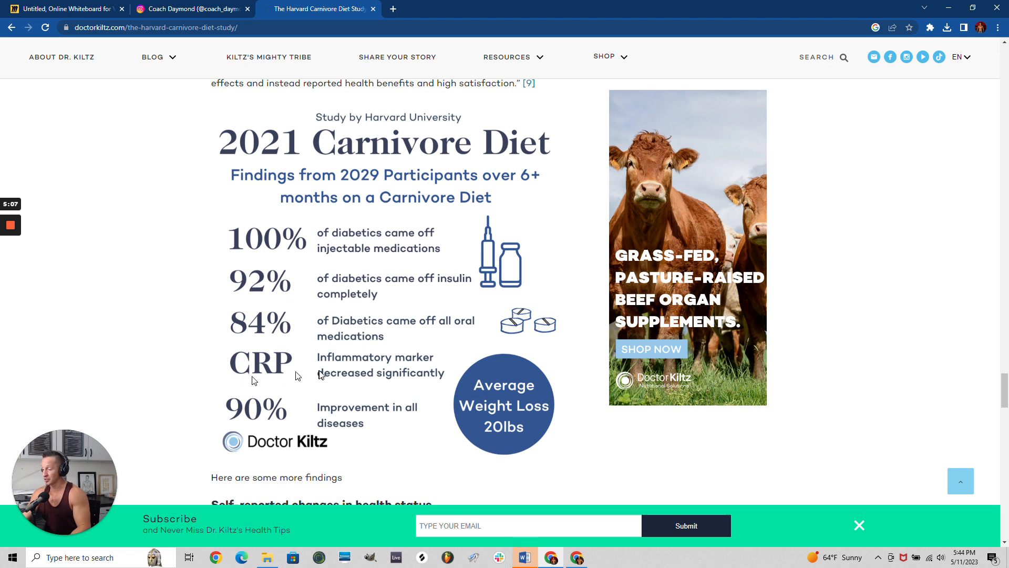
{"action": "mouse_move", "coordinate": [352, 370]}
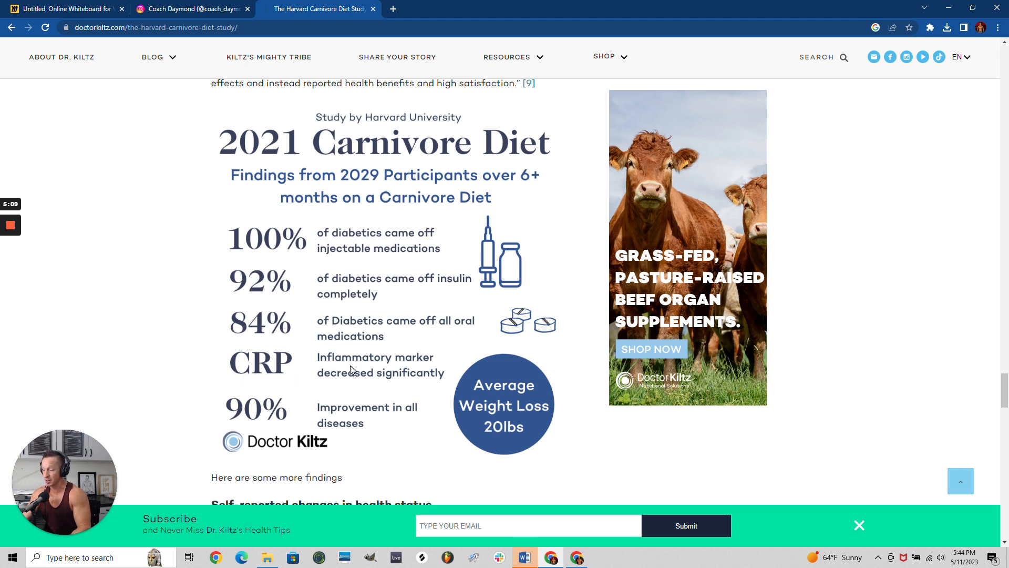
{"action": "mouse_move", "coordinate": [322, 359]}
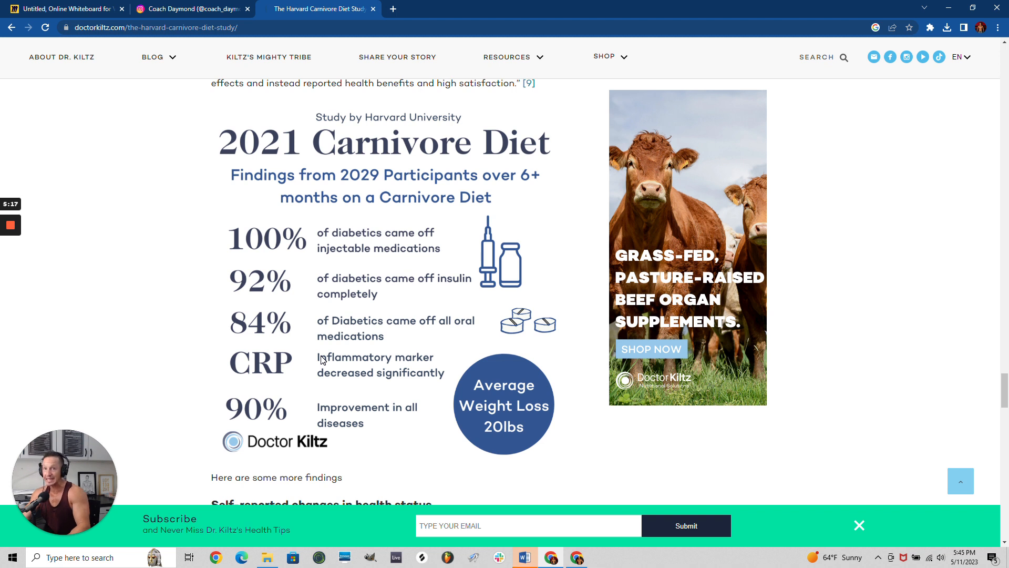
{"action": "mouse_move", "coordinate": [274, 424]}
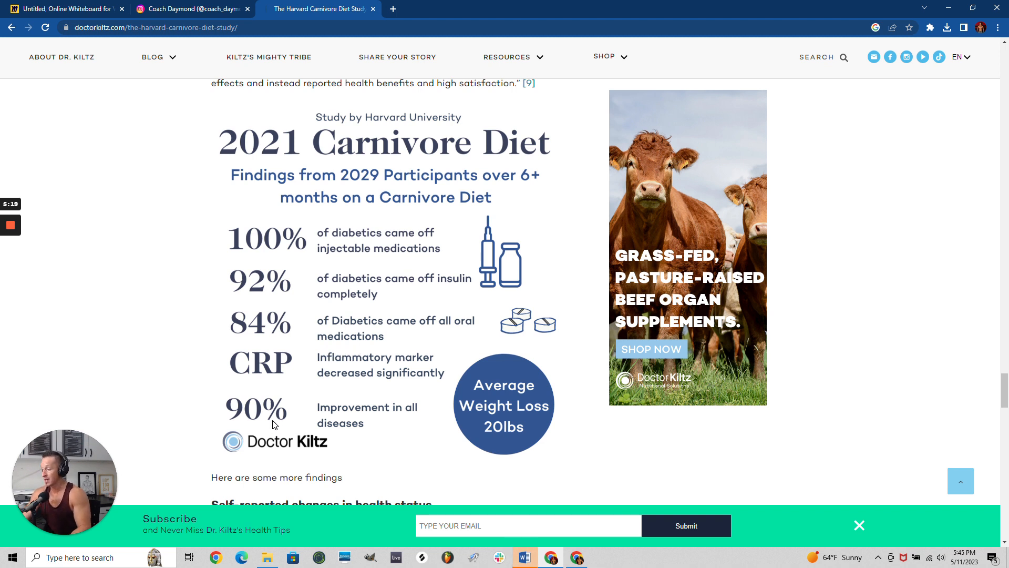
{"action": "mouse_move", "coordinate": [233, 424]}
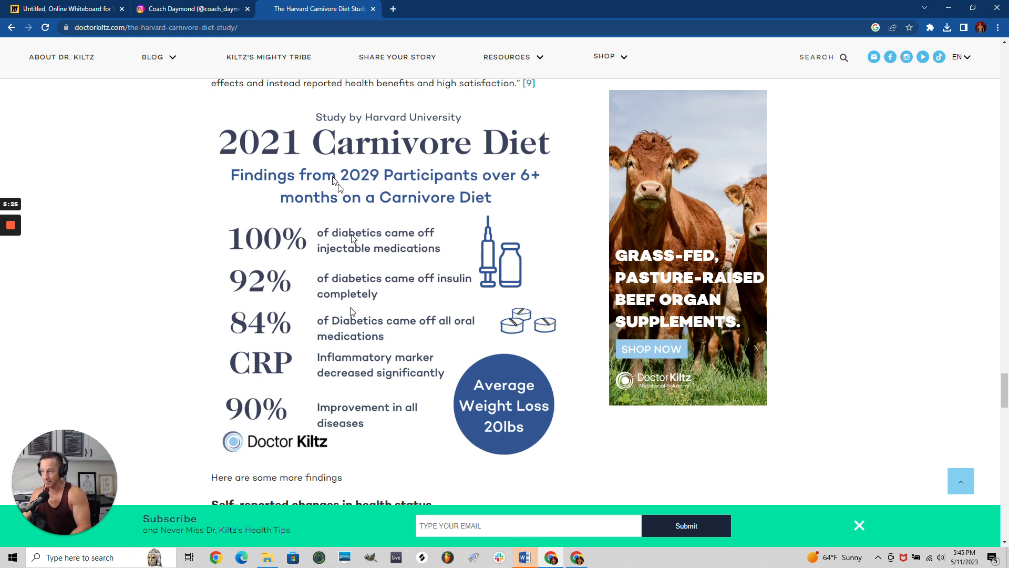
{"action": "mouse_move", "coordinate": [163, 284]}
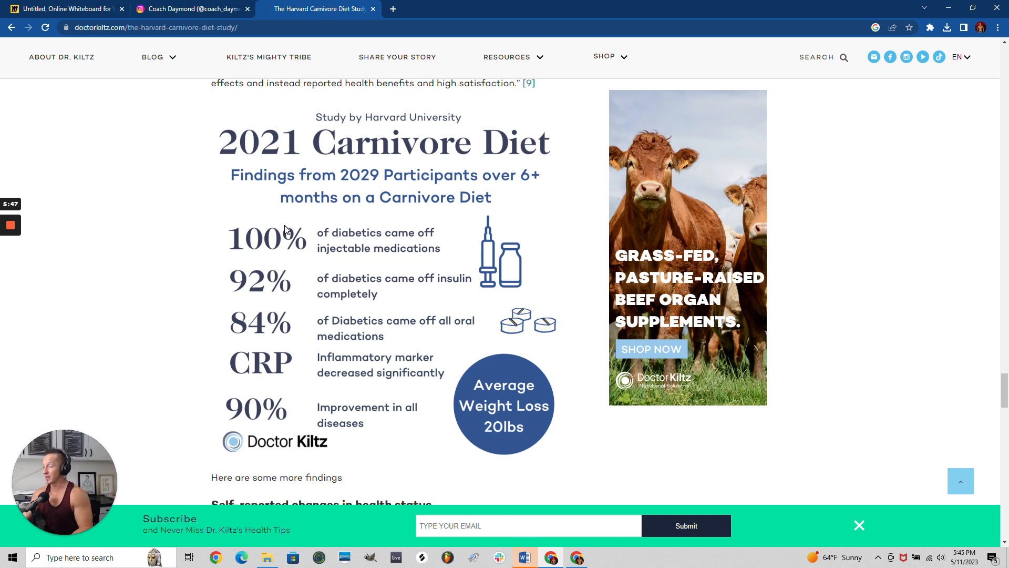
{"action": "mouse_move", "coordinate": [339, 158]}
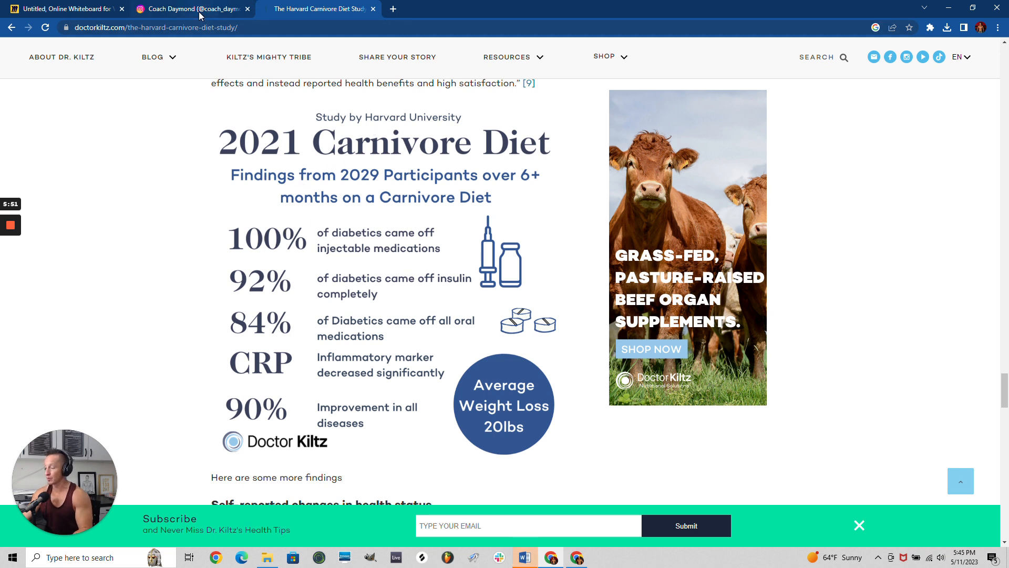
{"action": "mouse_move", "coordinate": [186, 9]}
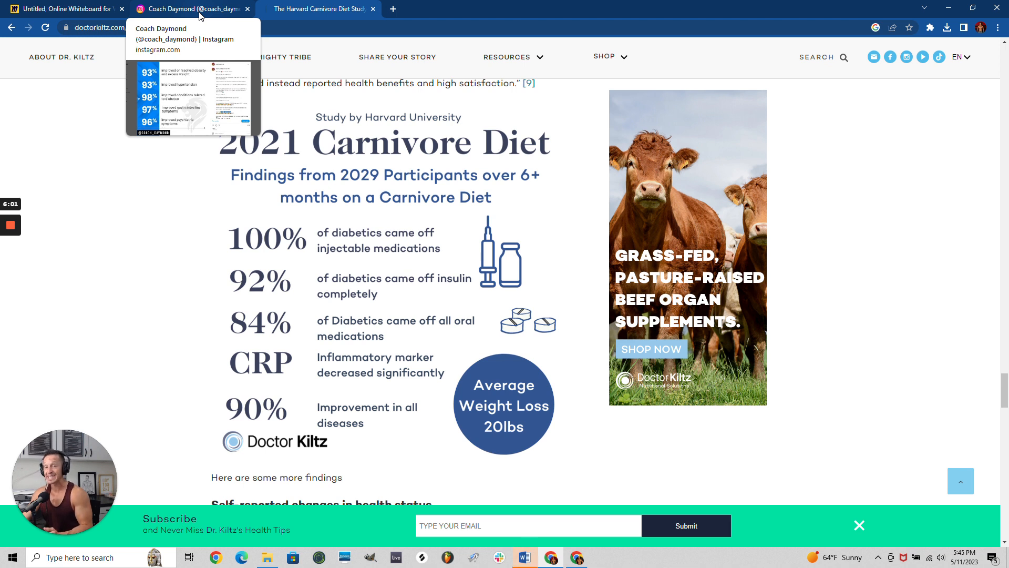
{"action": "mouse_move", "coordinate": [191, 18]}
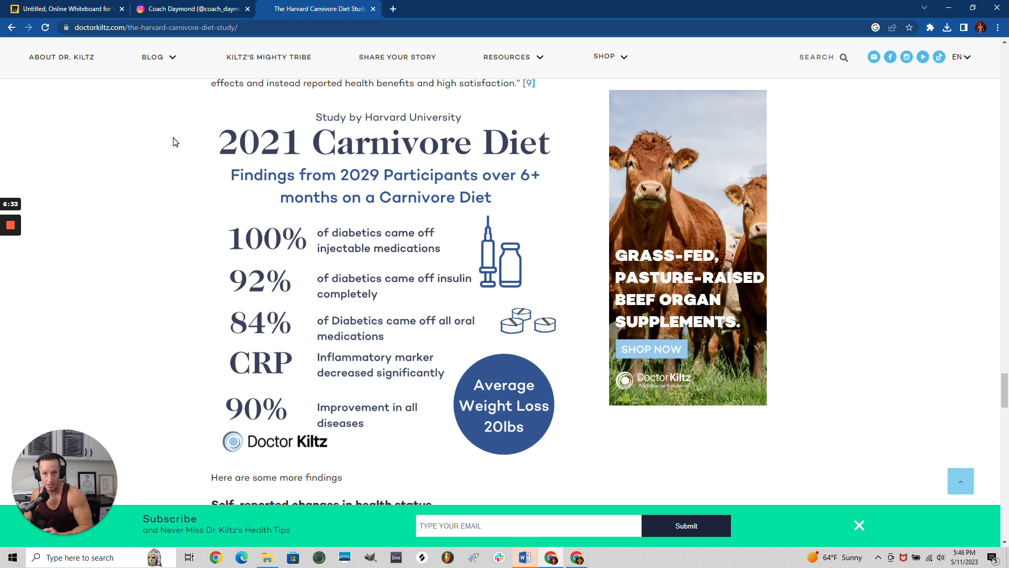
{"action": "mouse_move", "coordinate": [261, 169]}
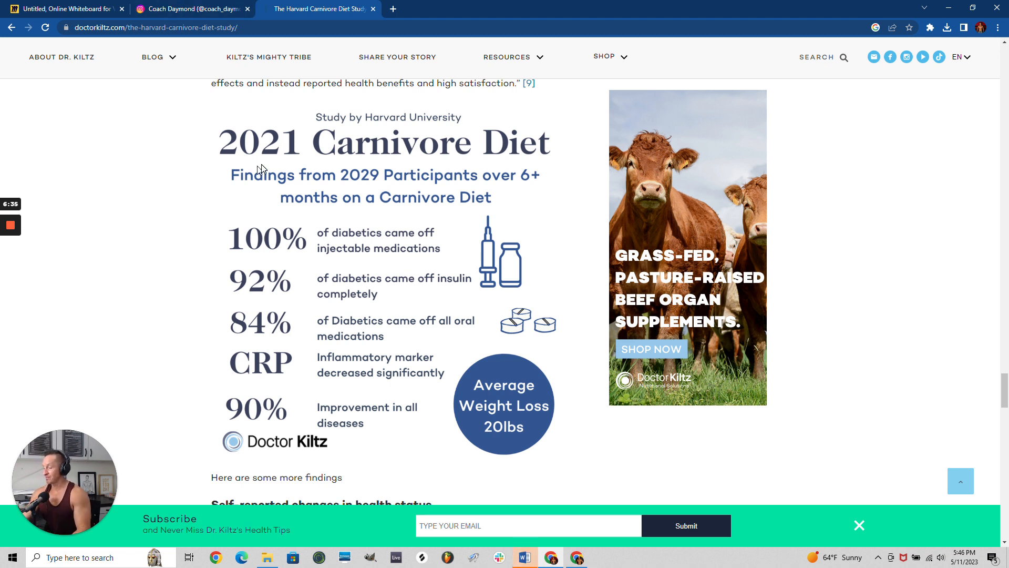
{"action": "mouse_move", "coordinate": [252, 153]}
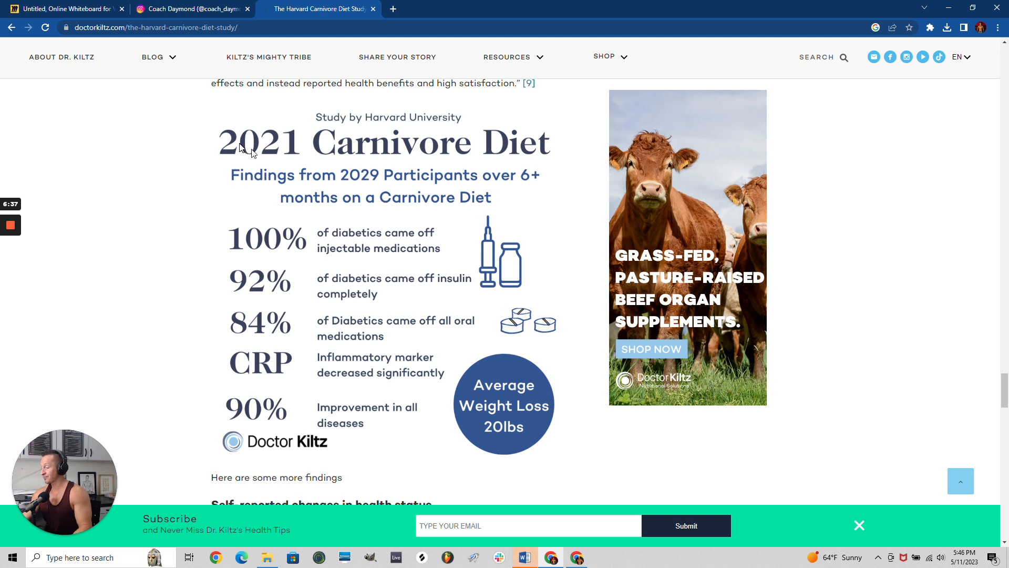
{"action": "mouse_move", "coordinate": [216, 63]}
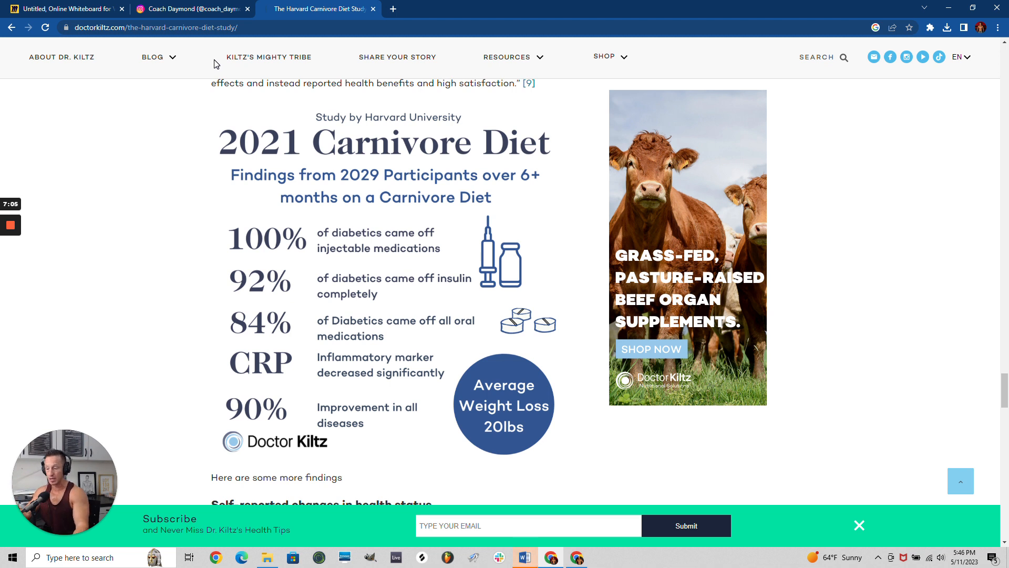
{"action": "mouse_move", "coordinate": [223, 23]}
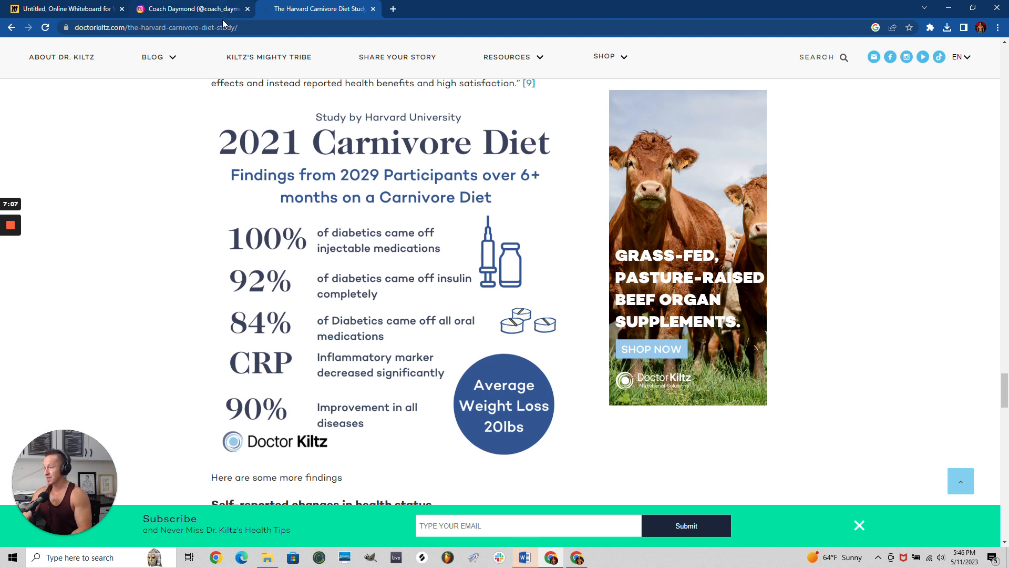
{"action": "mouse_move", "coordinate": [190, 8]}
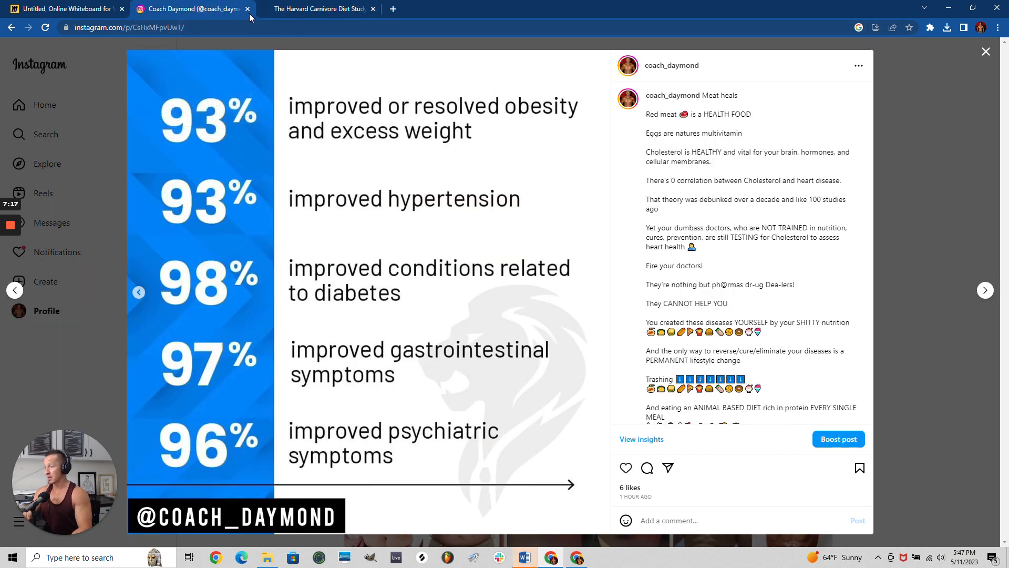
{"action": "mouse_move", "coordinate": [247, 9]}
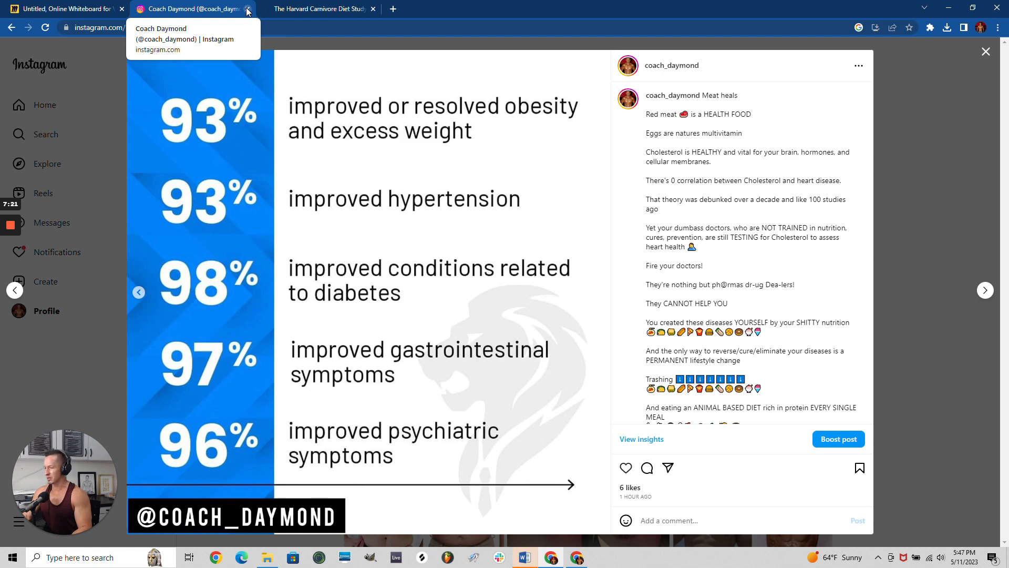
Step: Close the Instagram carnivore-study post's browser tab
{"action": "left_click", "coordinate": [247, 11]}
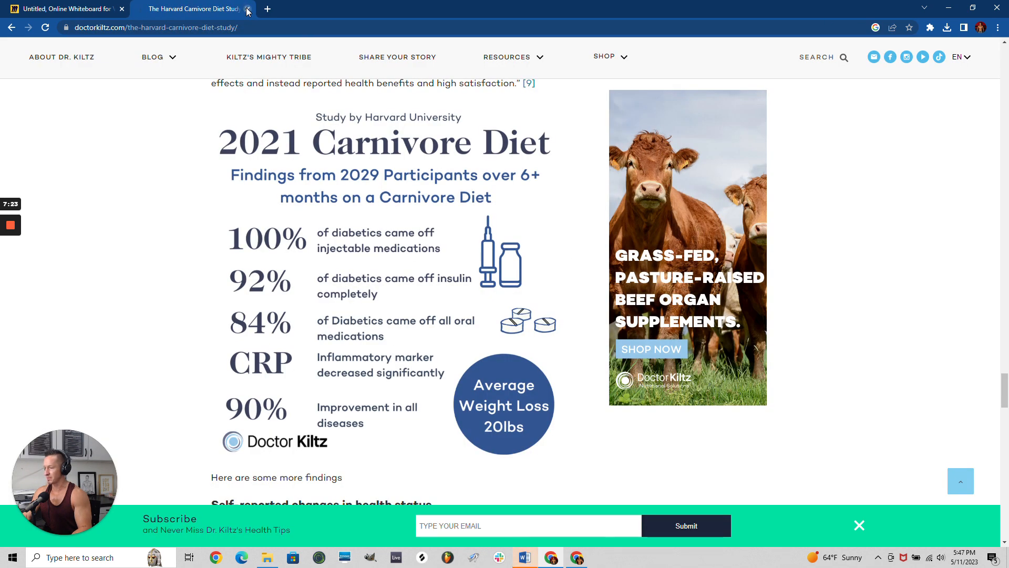
Step: Return to the Miro whiteboard with the muffin-top and diabetes headline
{"action": "left_click", "coordinate": [64, 9]}
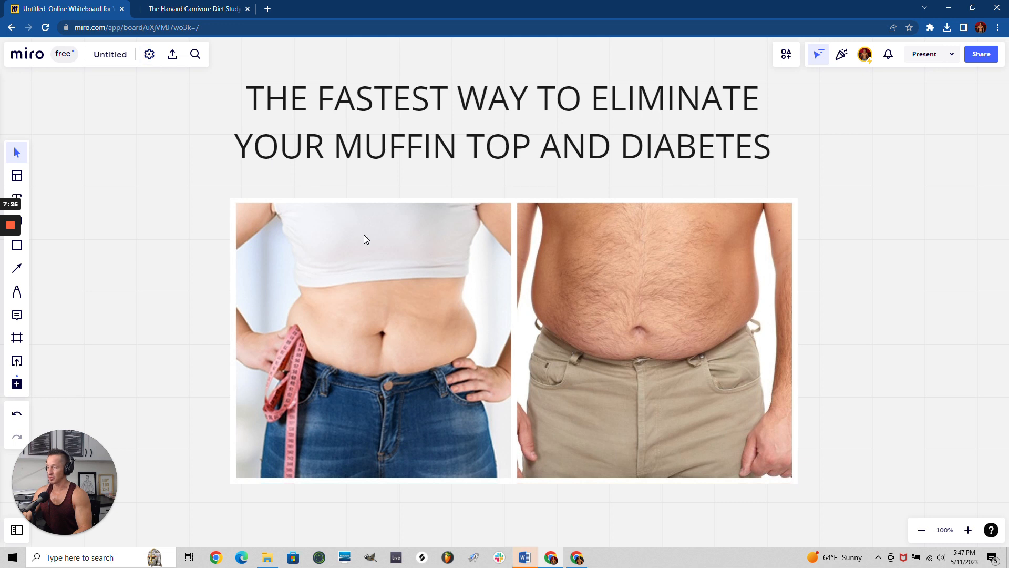
{"action": "mouse_move", "coordinate": [579, 269]}
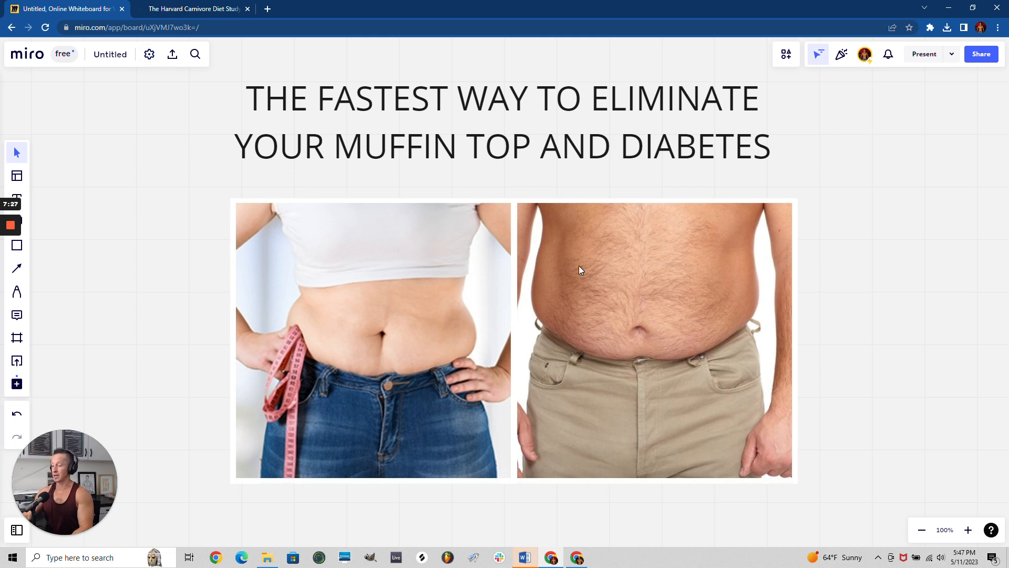
{"action": "mouse_move", "coordinate": [475, 343]}
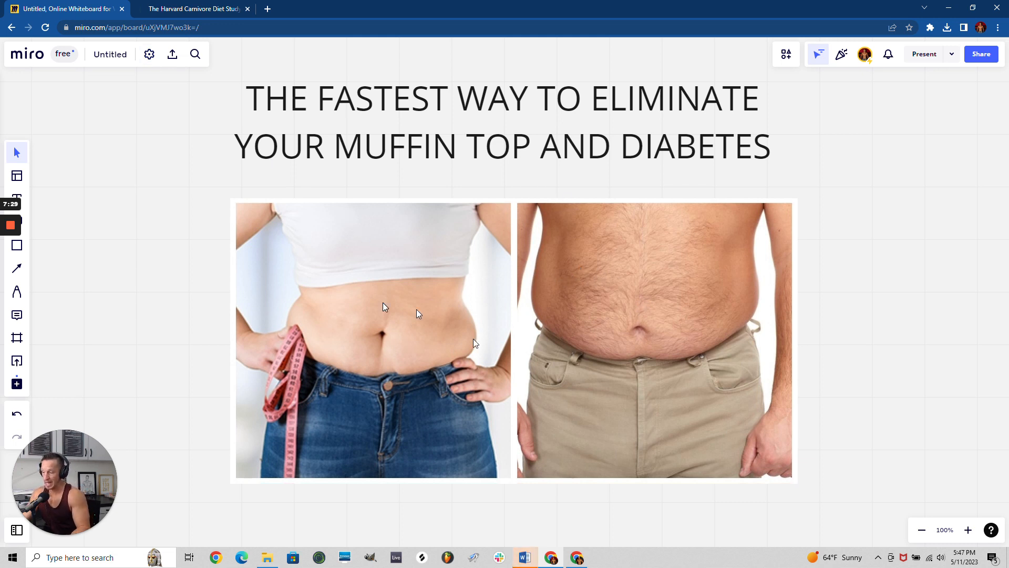
{"action": "mouse_move", "coordinate": [399, 342]}
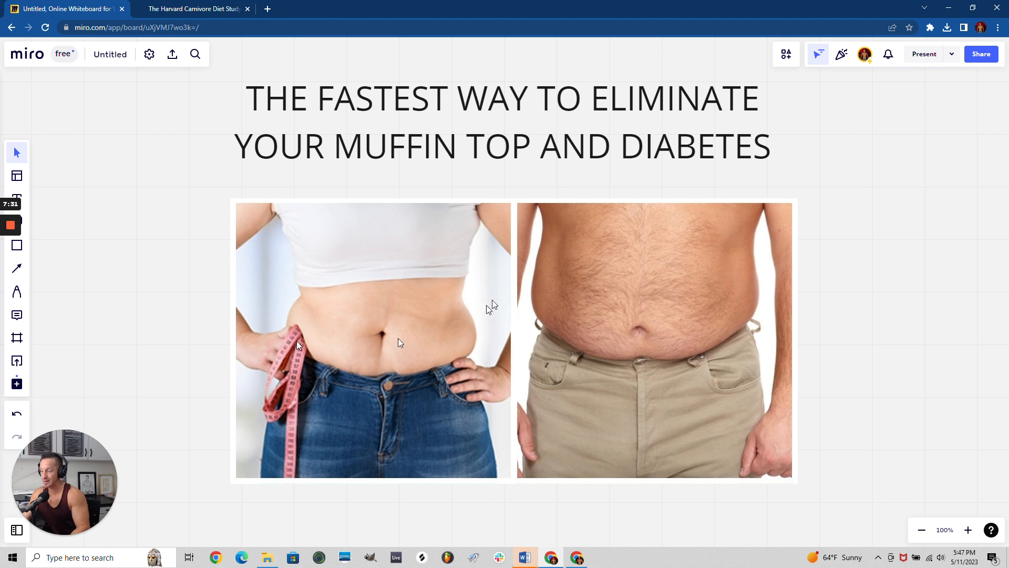
{"action": "mouse_move", "coordinate": [258, 290]}
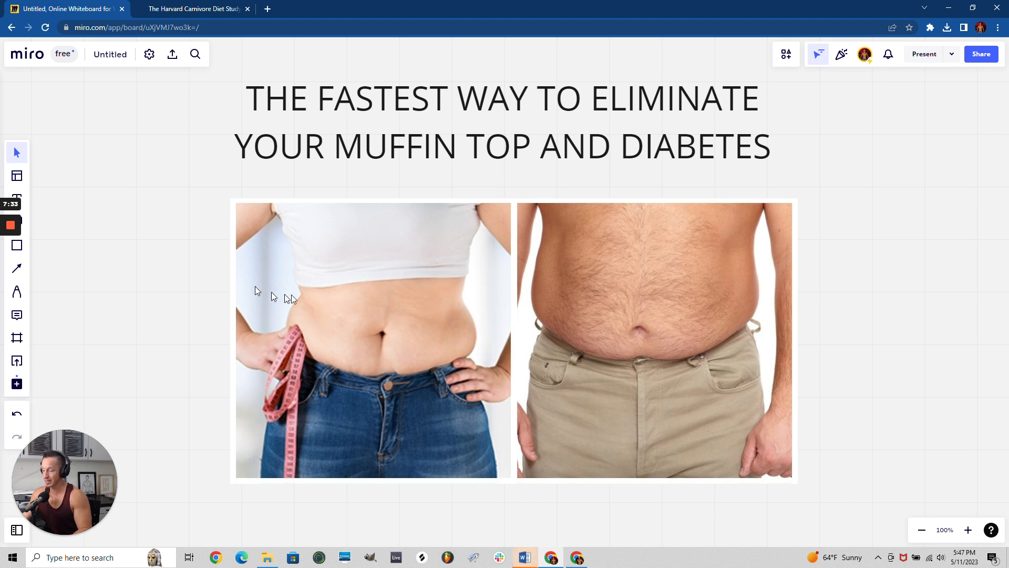
{"action": "mouse_move", "coordinate": [293, 345]}
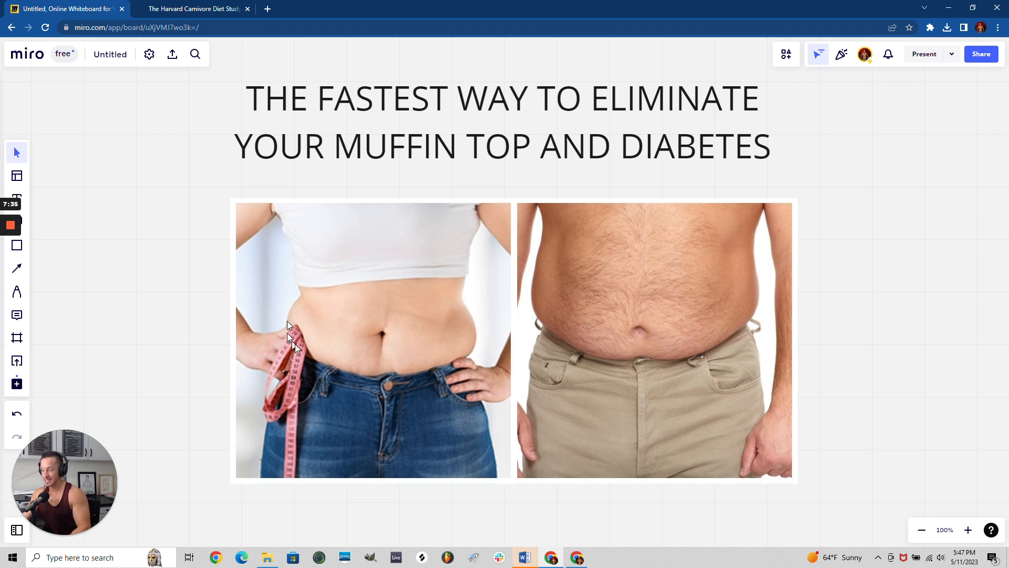
{"action": "mouse_move", "coordinate": [357, 328]}
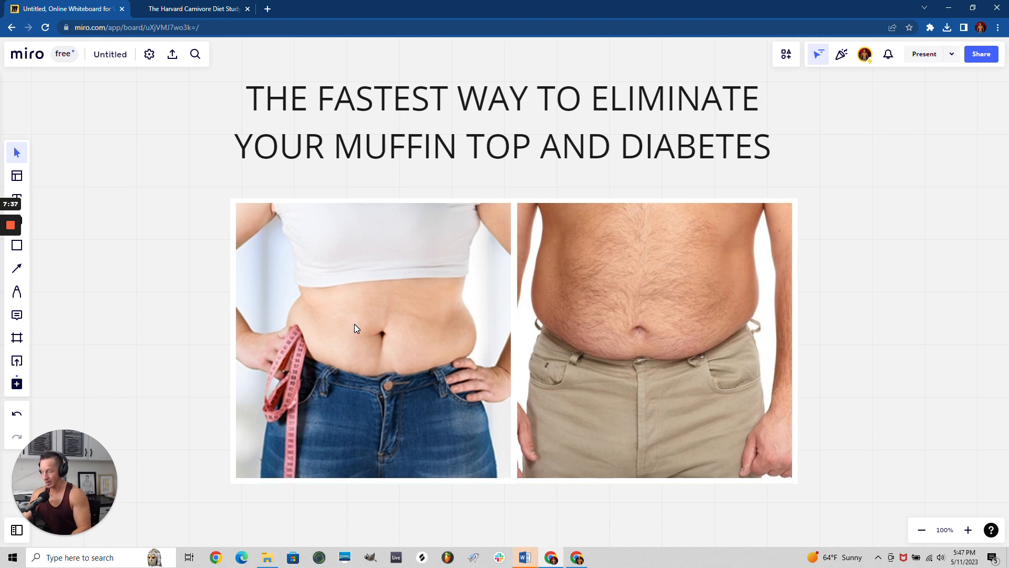
{"action": "mouse_move", "coordinate": [824, 251]}
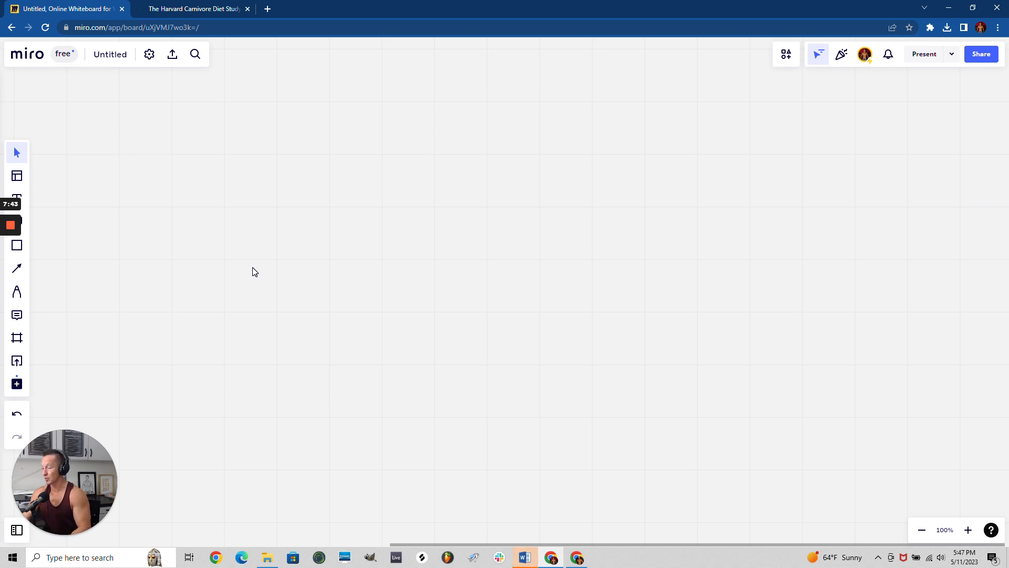
{"action": "mouse_move", "coordinate": [362, 304]}
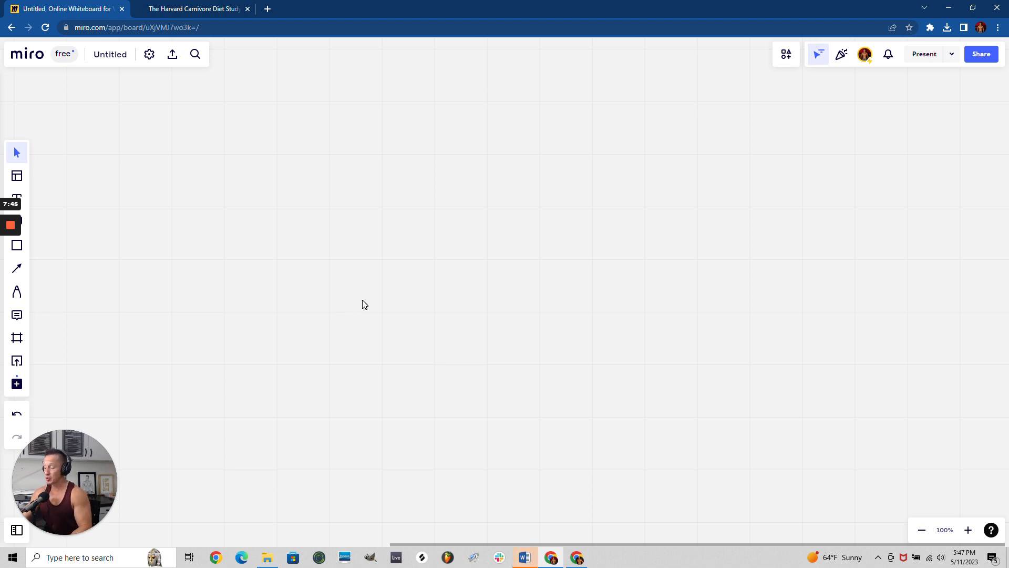
Step: Select the freehand Pen tool with red colour on the Miro board
{"action": "left_click", "coordinate": [17, 291]}
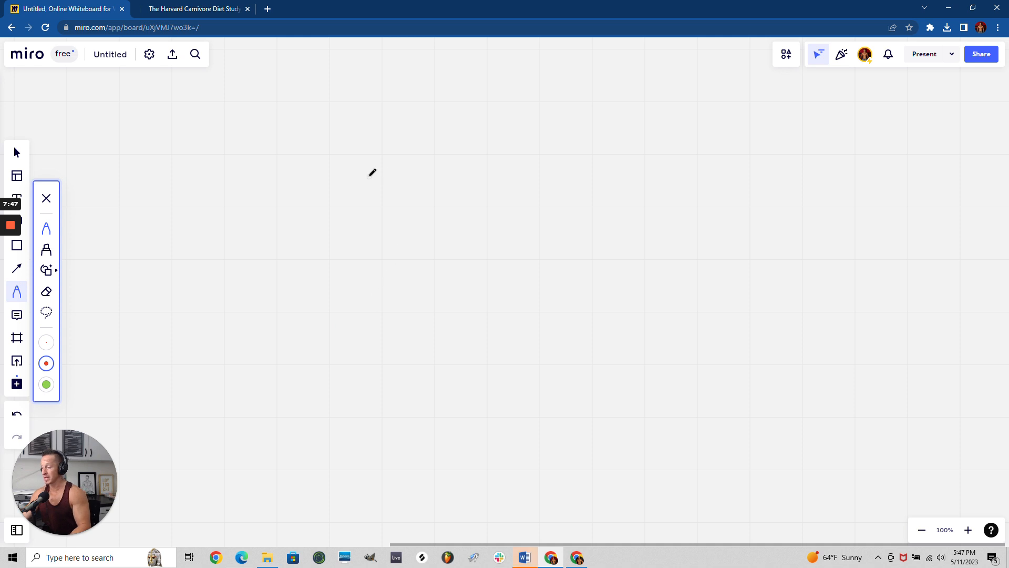
{"action": "mouse_move", "coordinate": [326, 157]}
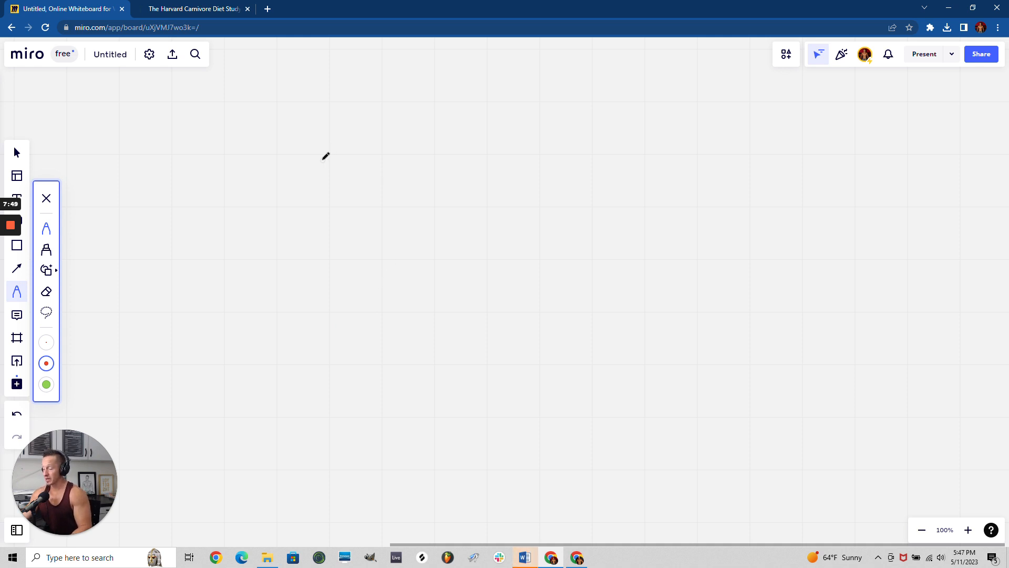
{"action": "mouse_move", "coordinate": [316, 144]}
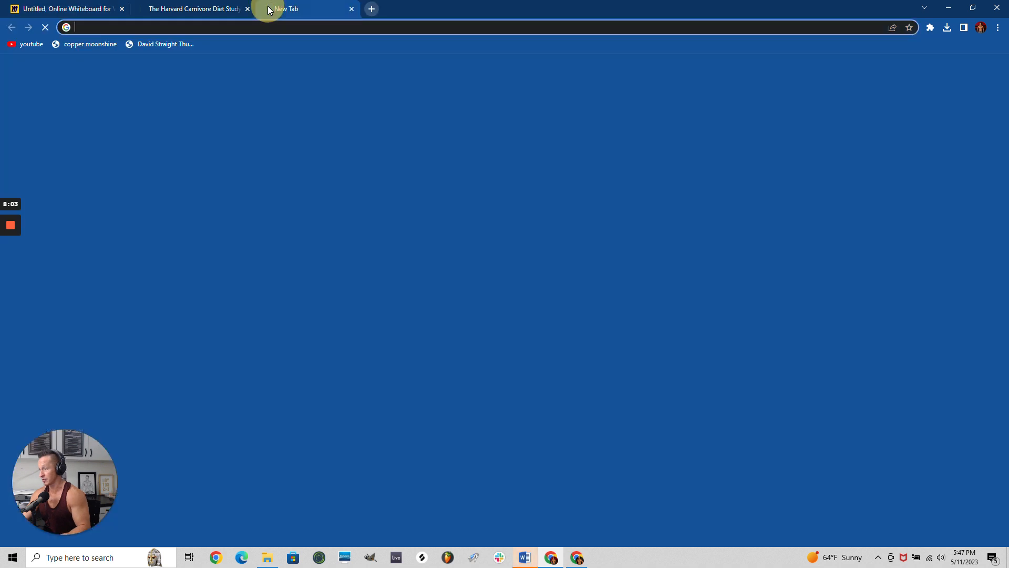
Step: View the Carbie versus Barbie post on coach_daymond's Instagram profile, then close it
{"action": "type", "text": "instagram.com"}
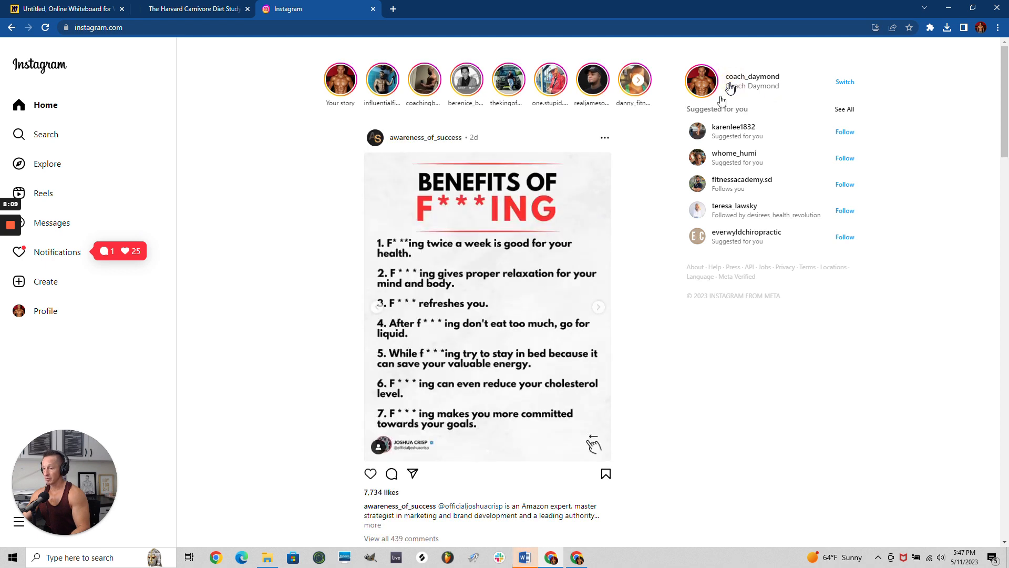
{"action": "left_click", "coordinate": [752, 77]}
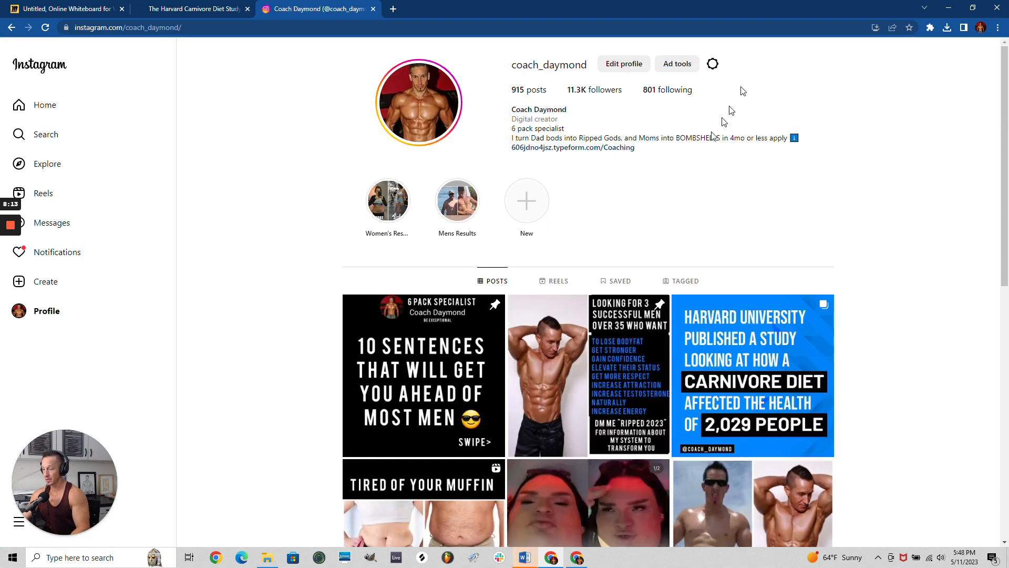
{"action": "scroll", "scroll_direction": "down", "scroll_amount": 3}
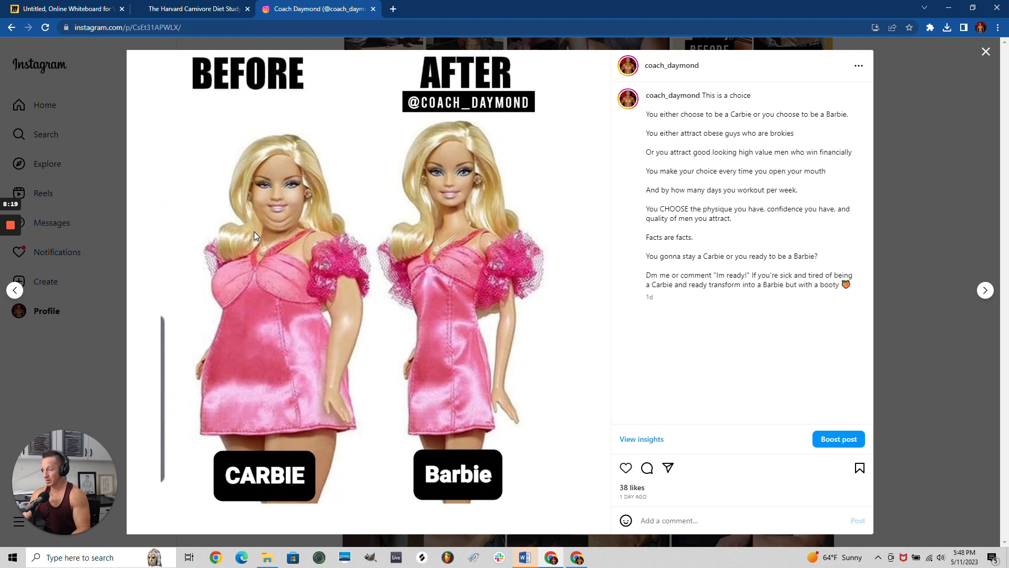
{"action": "mouse_move", "coordinate": [458, 475]}
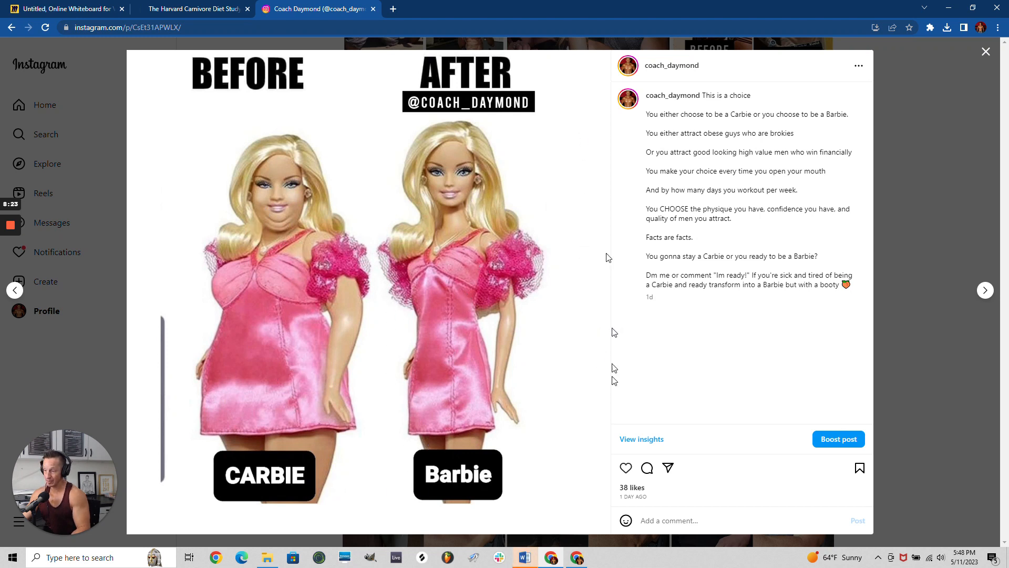
{"action": "mouse_move", "coordinate": [257, 251]}
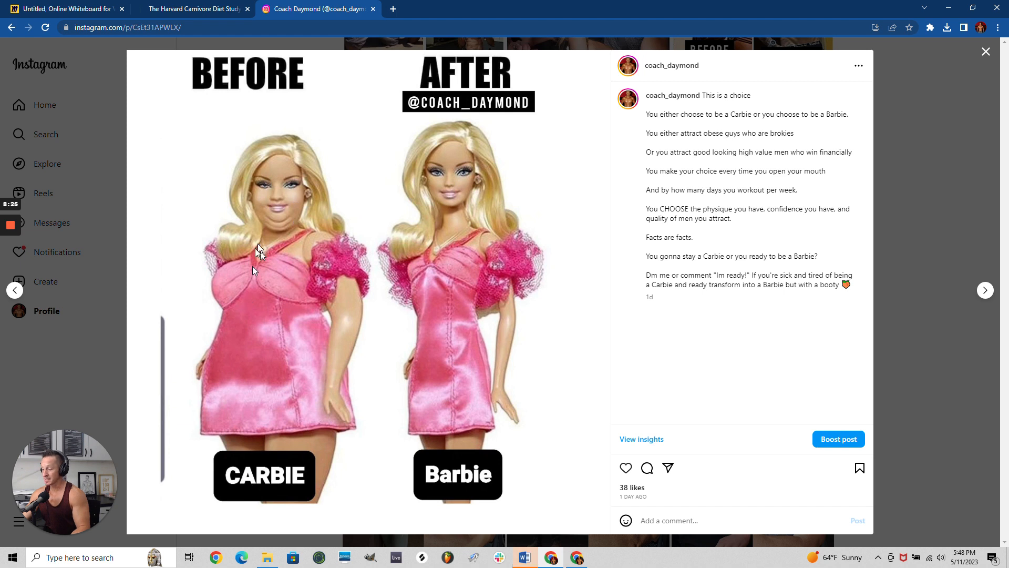
{"action": "mouse_move", "coordinate": [321, 186]}
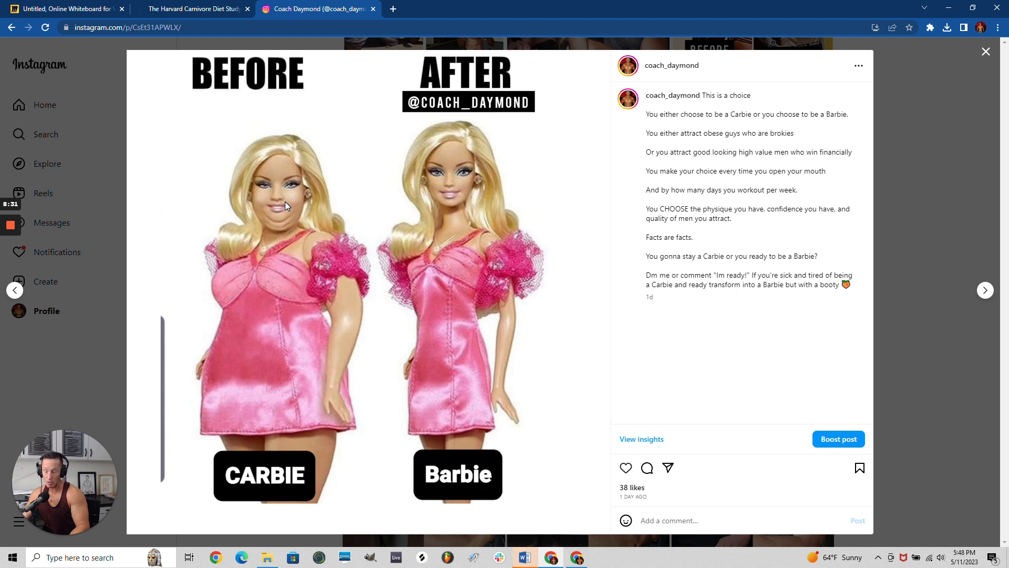
{"action": "mouse_move", "coordinate": [907, 120]}
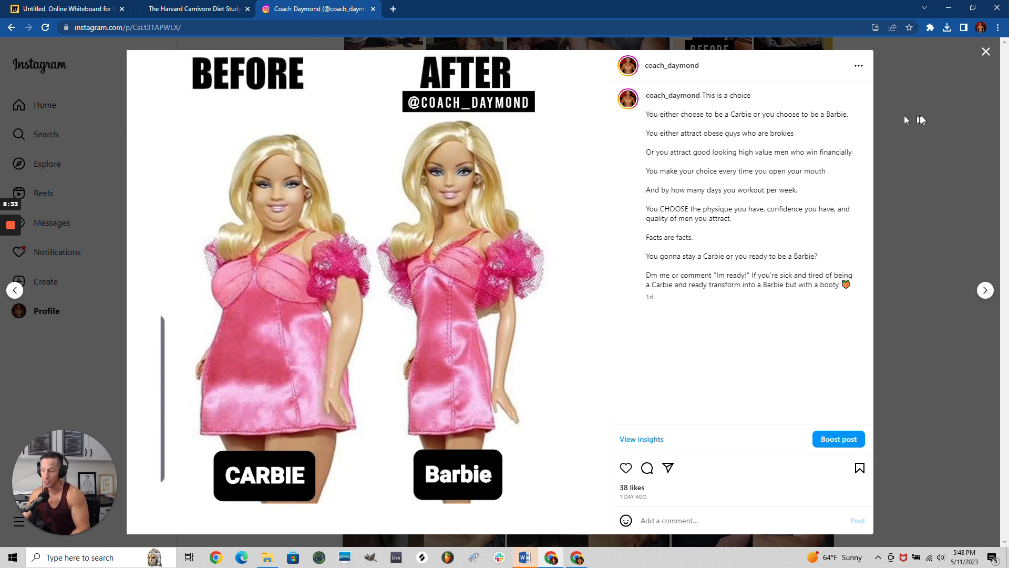
{"action": "left_click", "coordinate": [985, 51]}
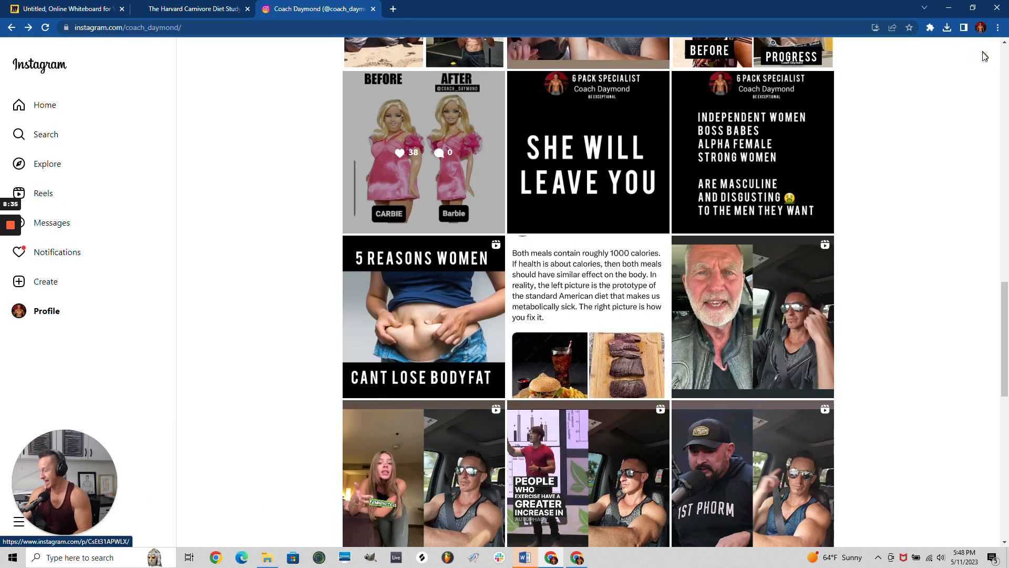
{"action": "mouse_move", "coordinate": [766, 125]}
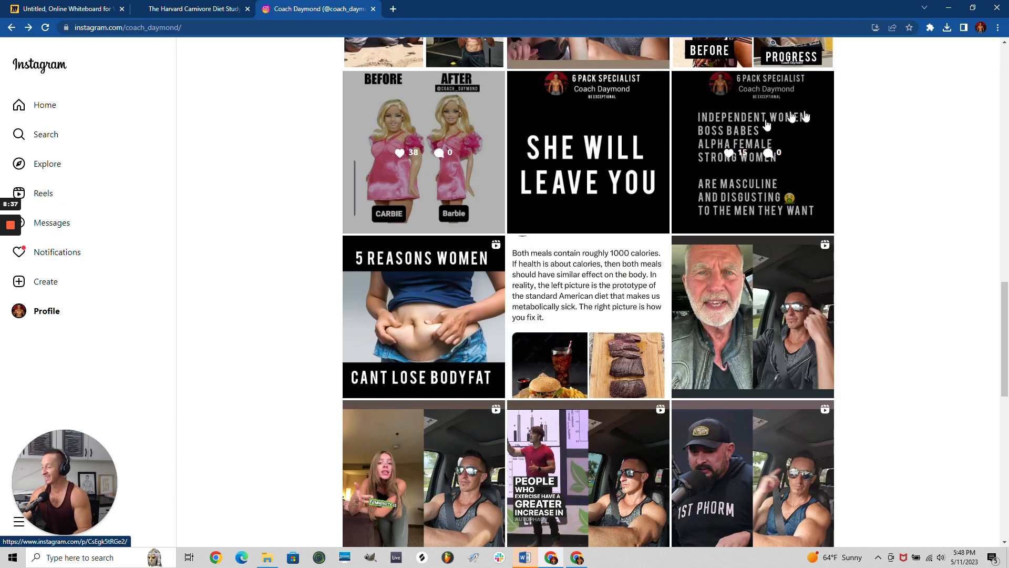
{"action": "mouse_move", "coordinate": [92, 20]}
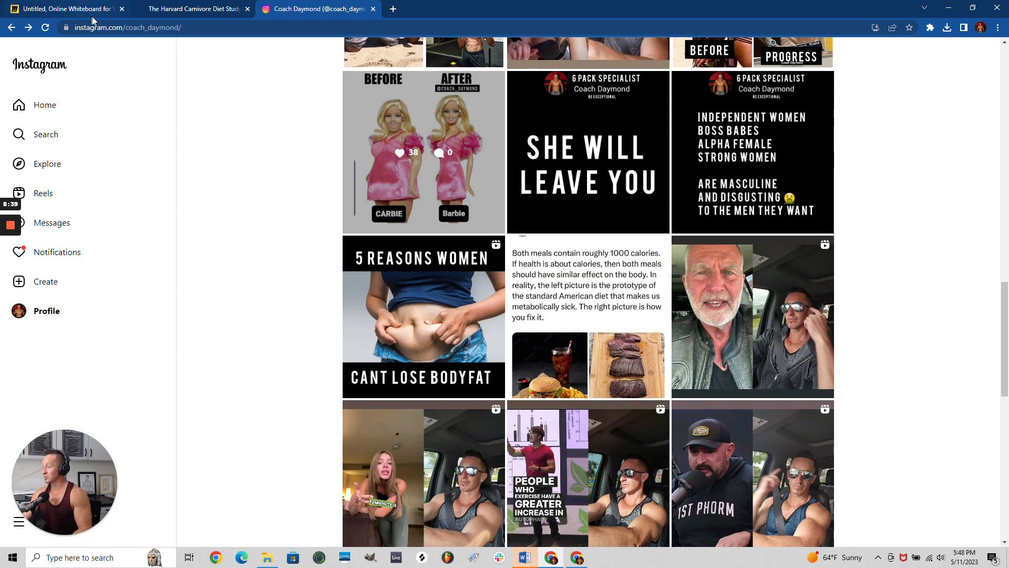
Step: Switch back to the Miro board with the red pen ready
{"action": "left_click", "coordinate": [61, 9]}
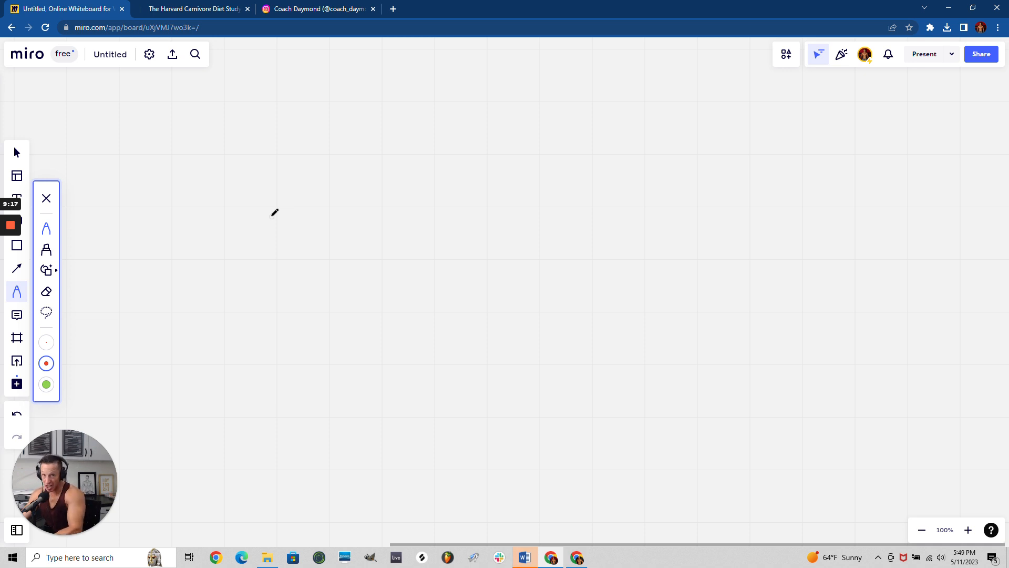
{"action": "mouse_move", "coordinate": [322, 138]}
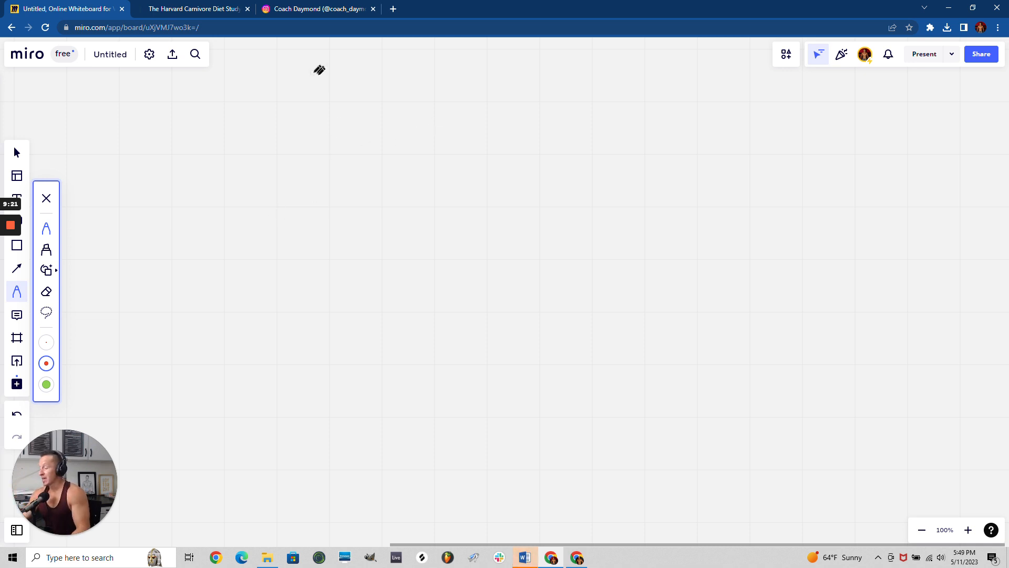
{"action": "mouse_move", "coordinate": [333, 182]}
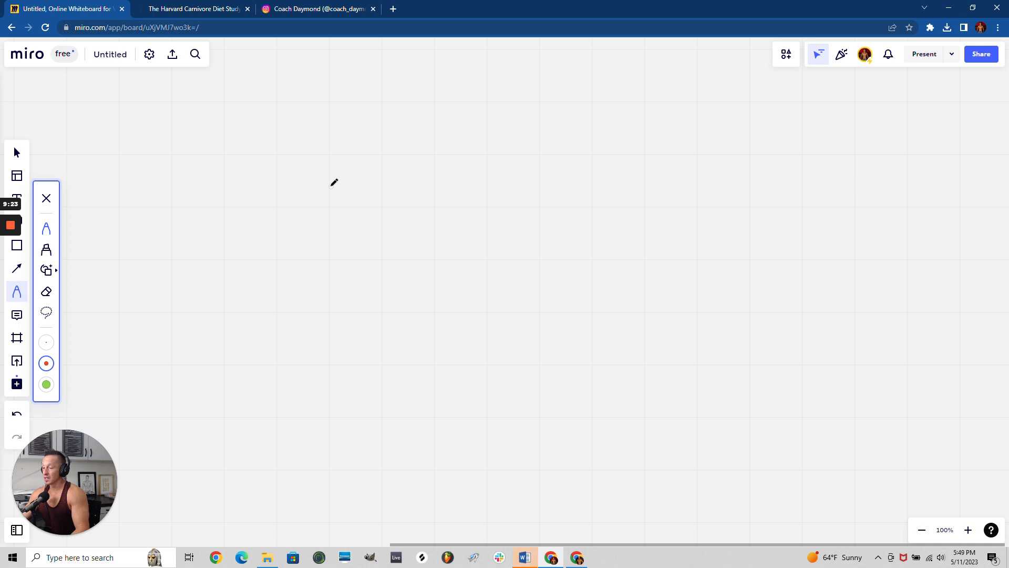
{"action": "mouse_move", "coordinate": [356, 234]}
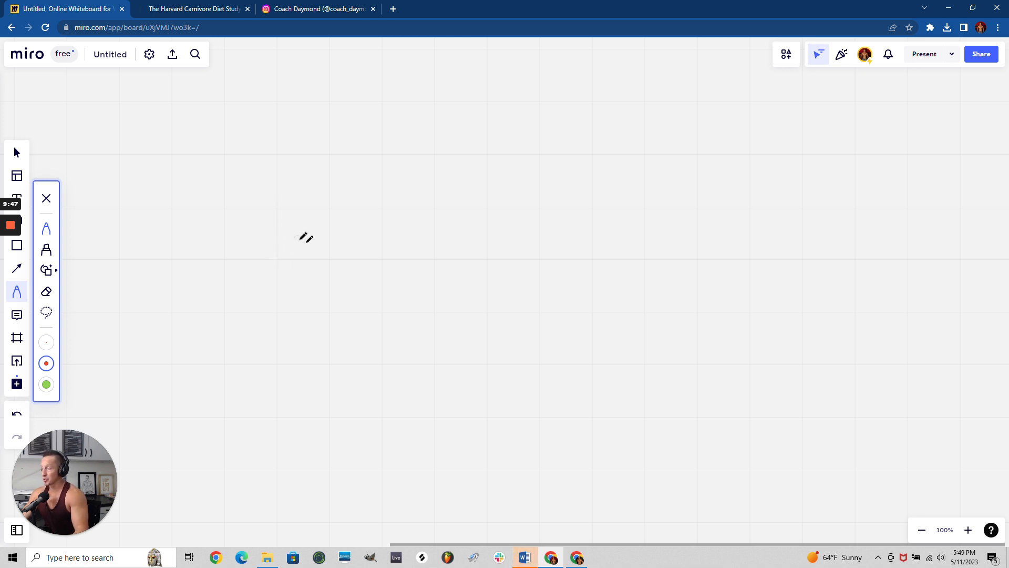
{"action": "mouse_move", "coordinate": [312, 241]}
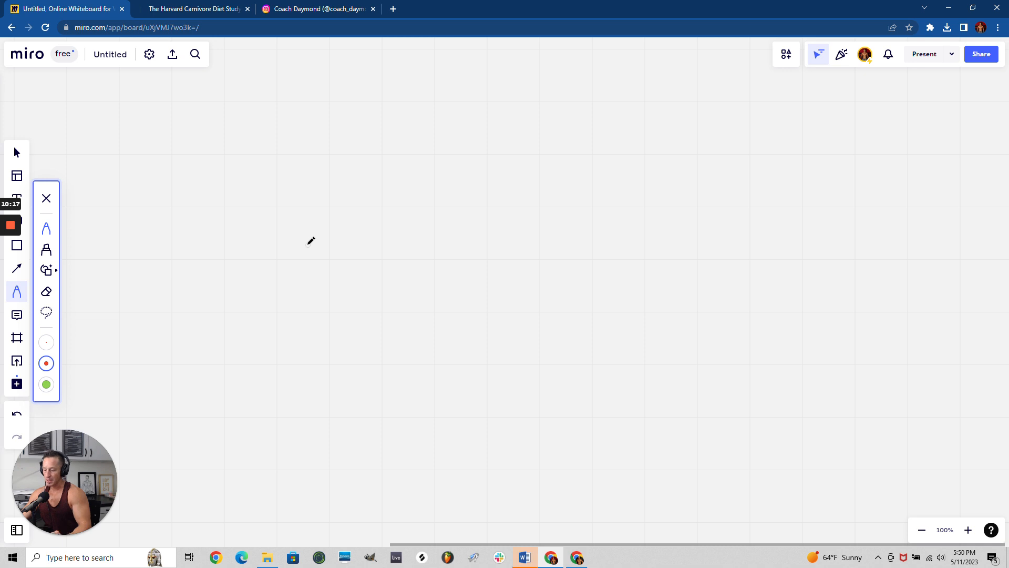
{"action": "mouse_move", "coordinate": [296, 192]}
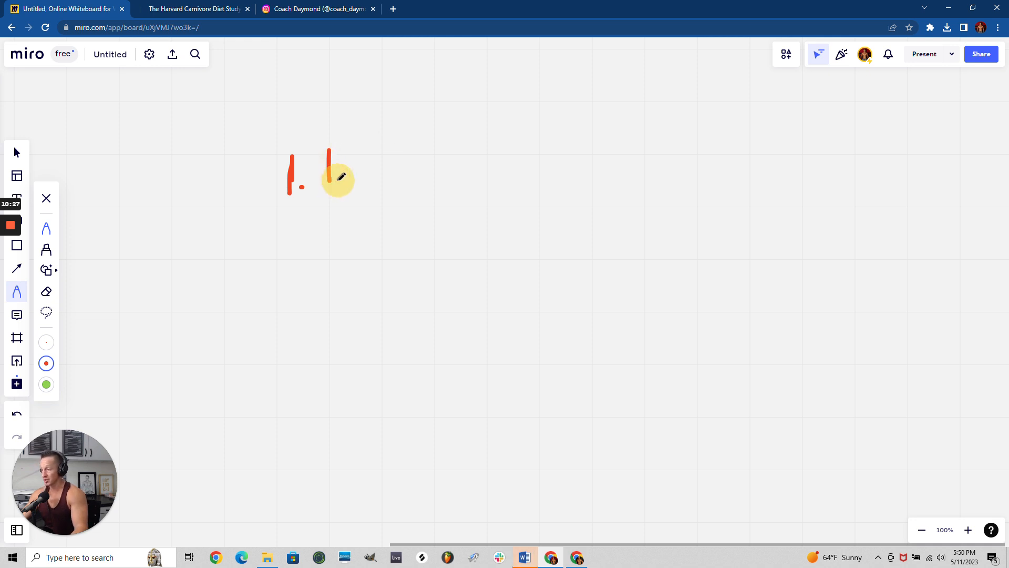
Step: Hand-write 'Insulin' in red beside the '1.' on the board
{"action": "left_click_drag", "start_coordinate": [328, 167], "coordinate": [412, 167]}
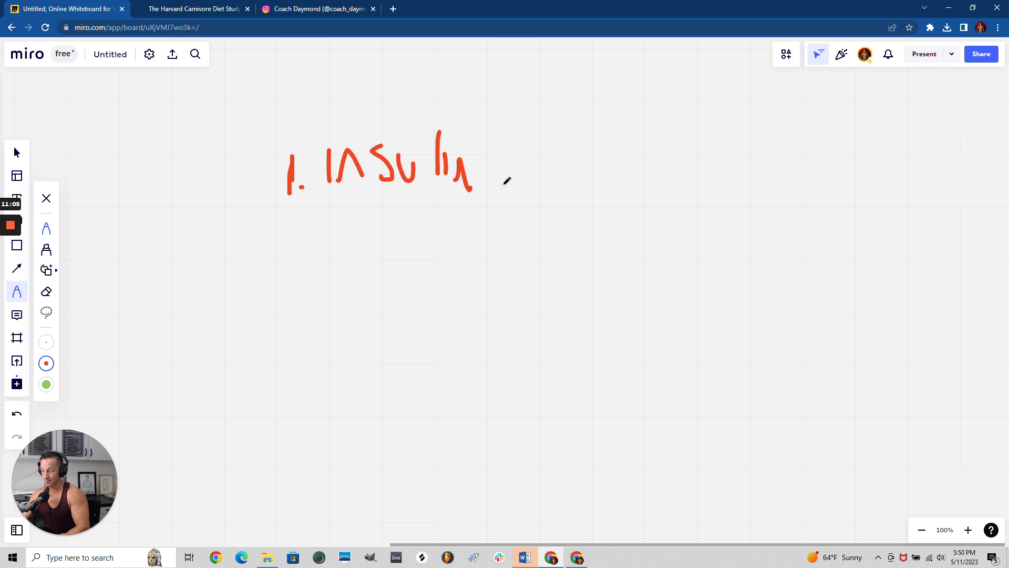
{"action": "mouse_move", "coordinate": [530, 124]}
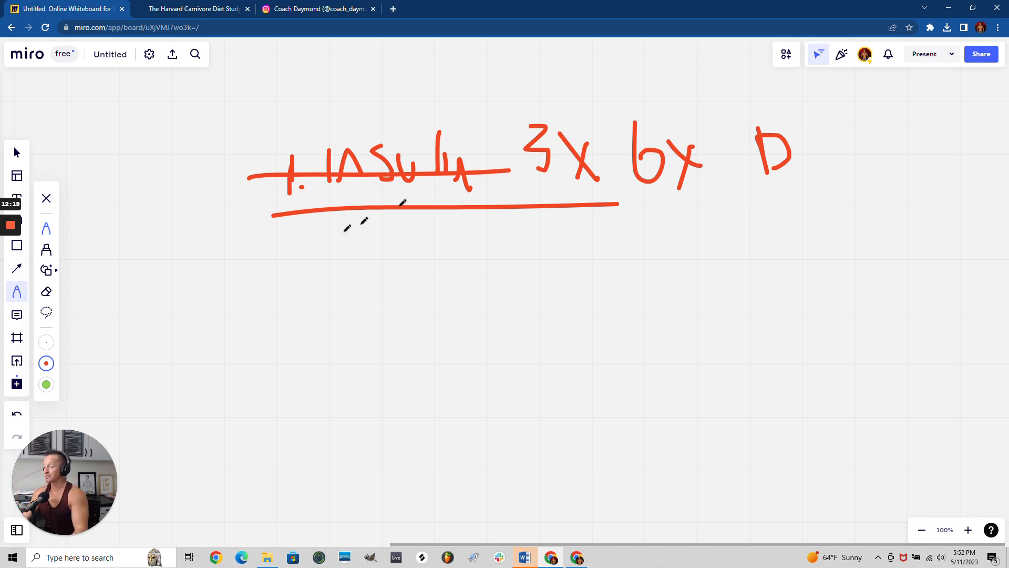
{"action": "mouse_move", "coordinate": [274, 266]}
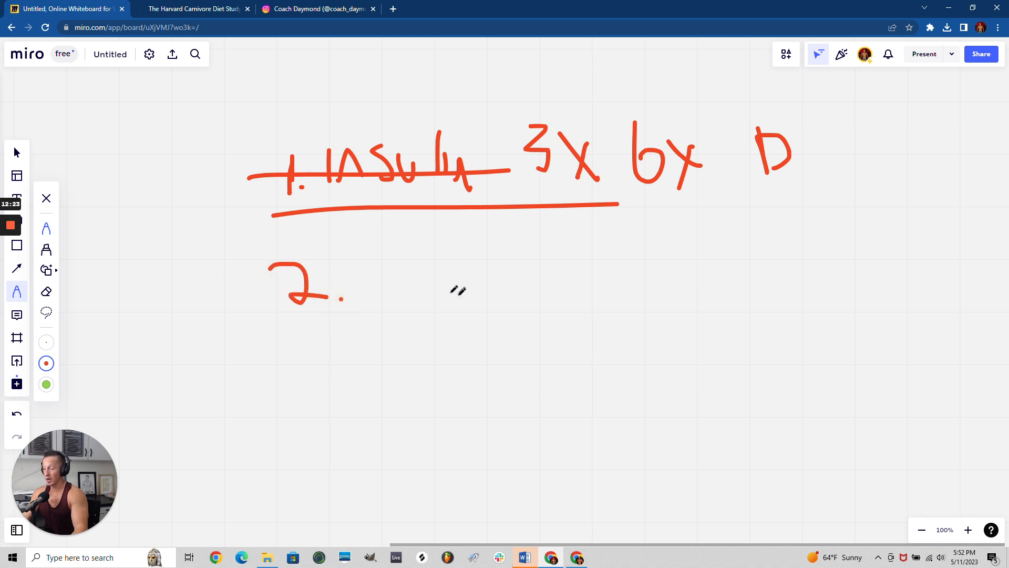
{"action": "mouse_move", "coordinate": [460, 290]}
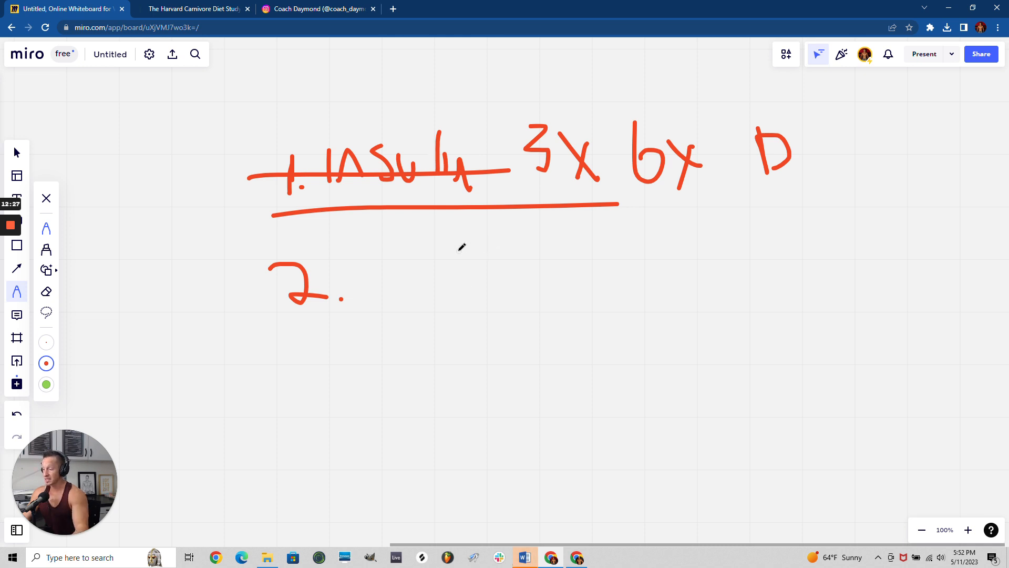
{"action": "mouse_move", "coordinate": [382, 258]}
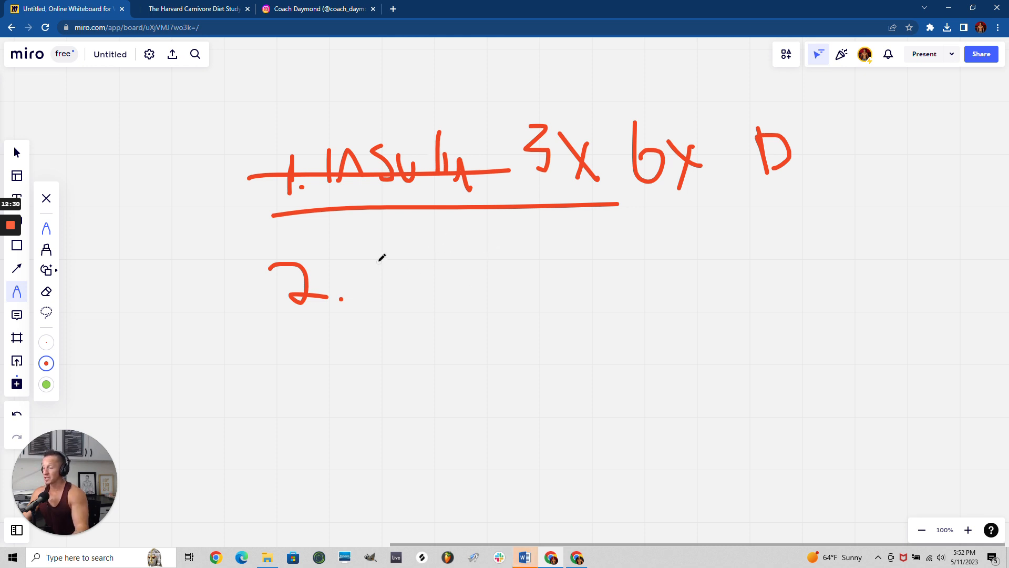
Step: Hand-write 'Dopamine' in red as the second list item
{"action": "left_click_drag", "start_coordinate": [247, 101], "coordinate": [338, 136]}
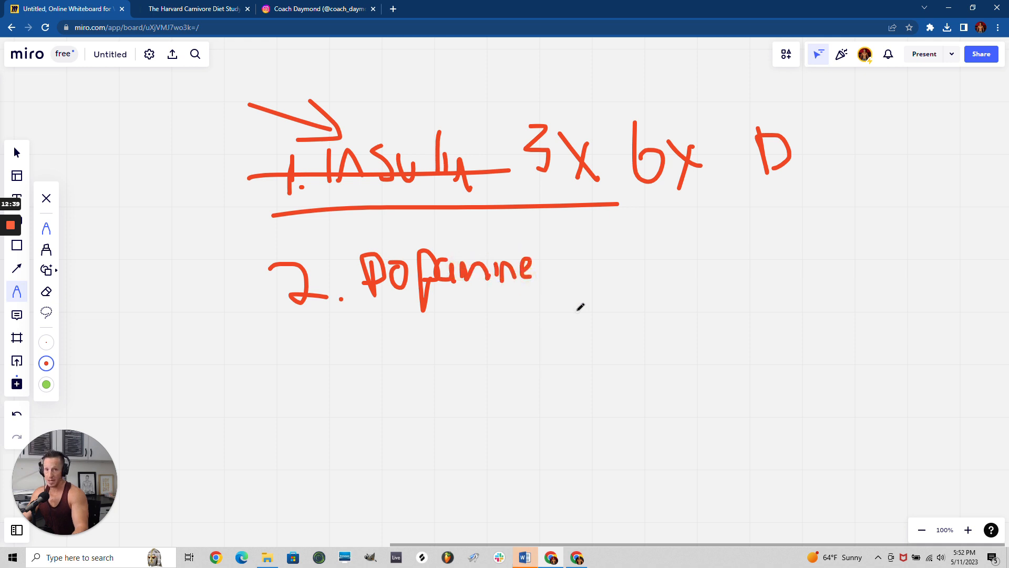
{"action": "mouse_move", "coordinate": [341, 362]}
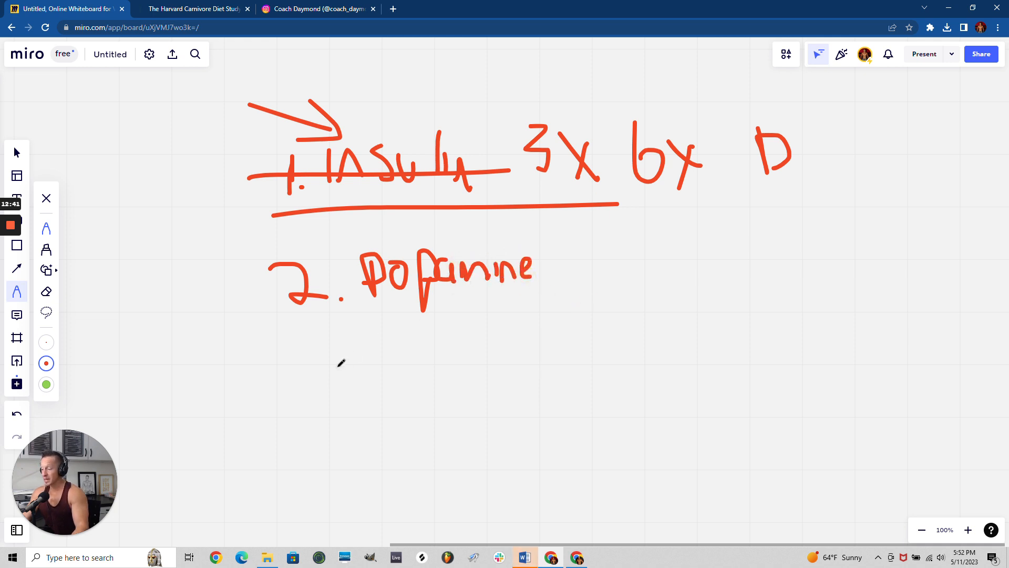
{"action": "mouse_move", "coordinate": [220, 477]}
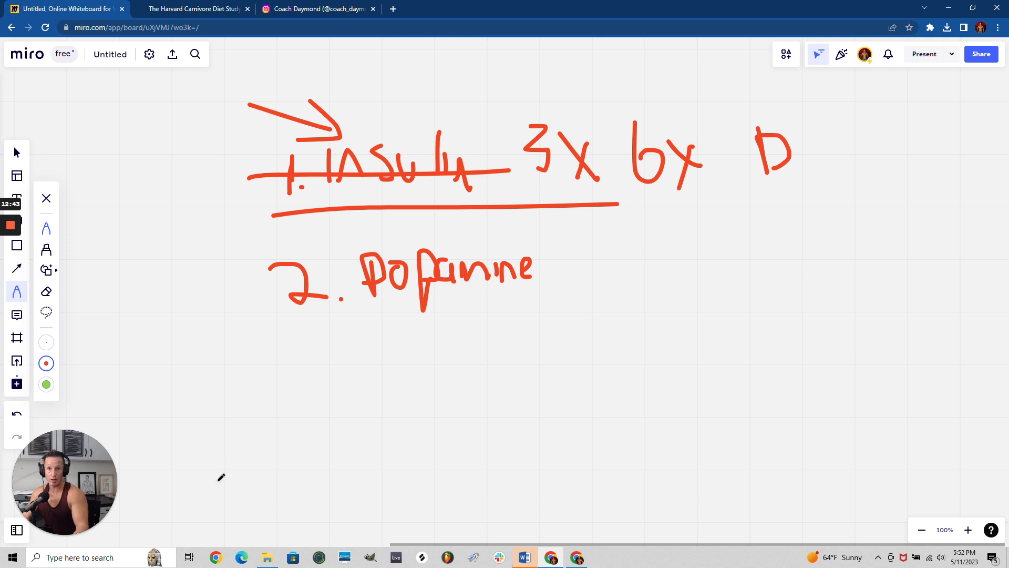
{"action": "mouse_move", "coordinate": [177, 468]}
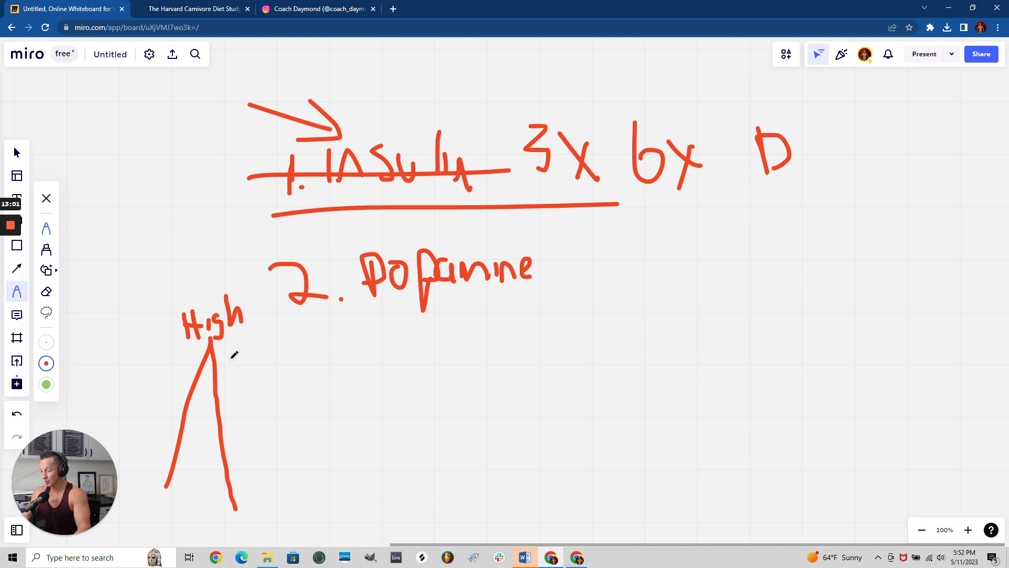
{"action": "mouse_move", "coordinate": [316, 379]}
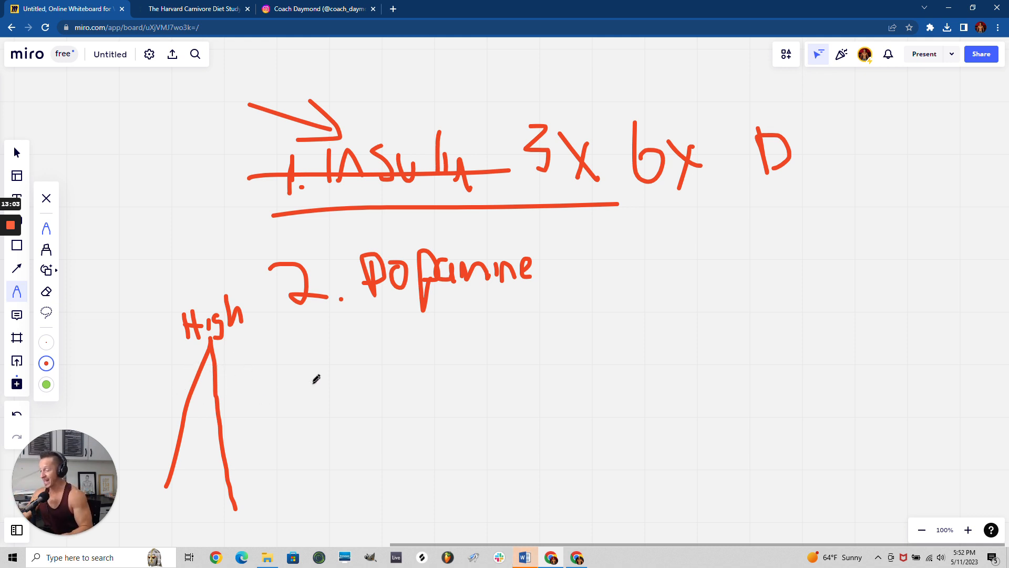
{"action": "mouse_move", "coordinate": [219, 376]}
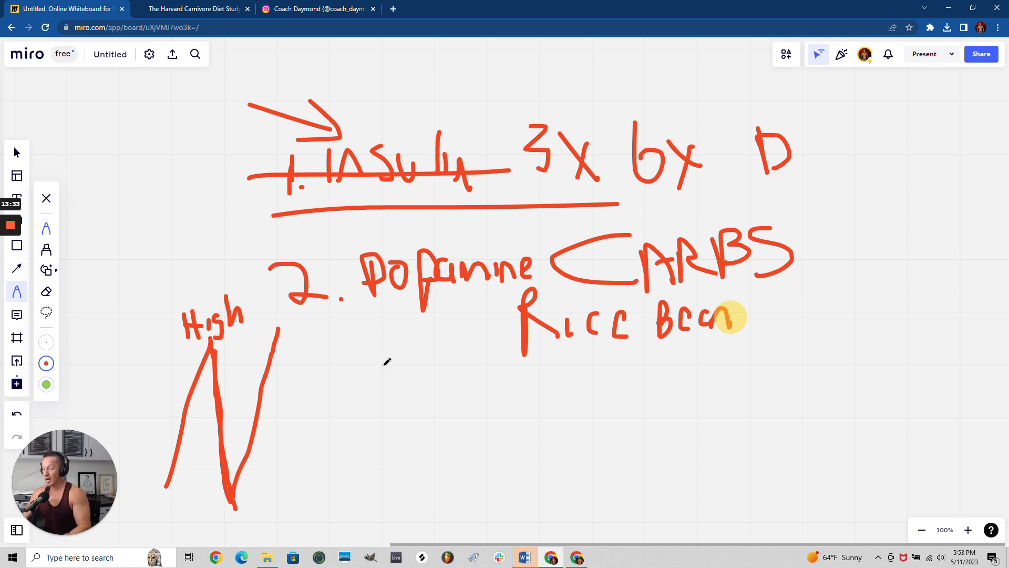
{"action": "mouse_move", "coordinate": [313, 356]}
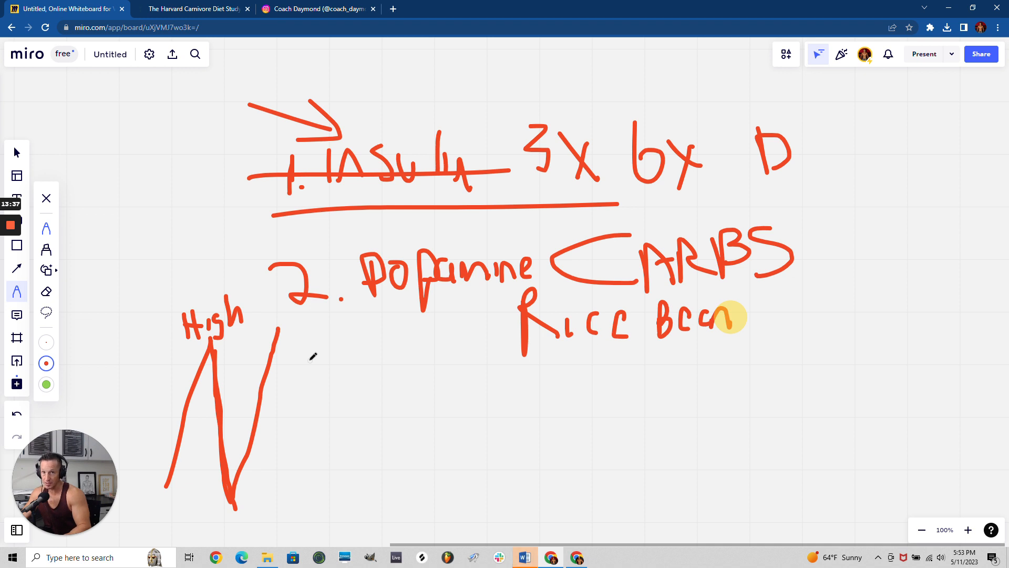
{"action": "mouse_move", "coordinate": [242, 447]}
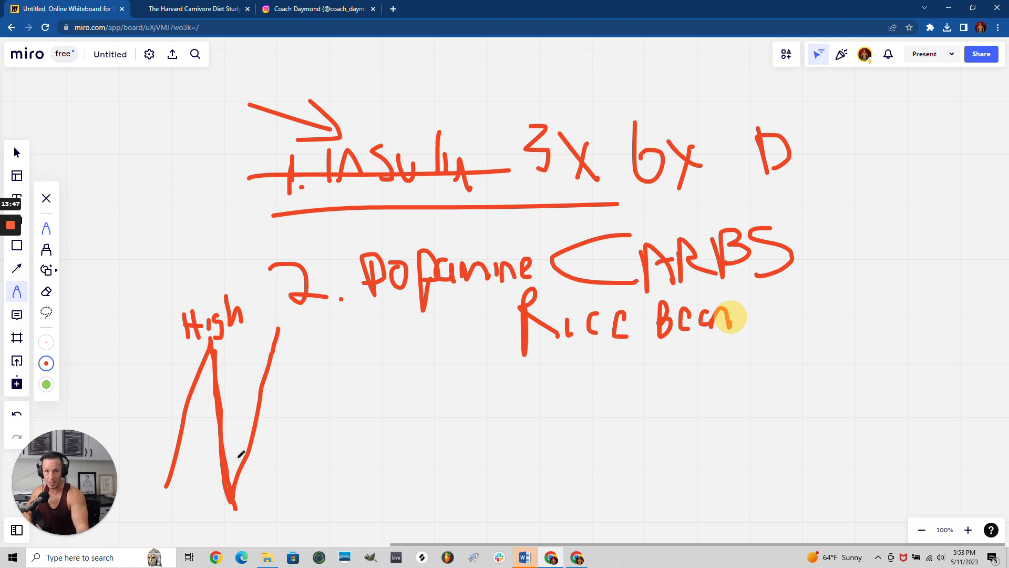
{"action": "mouse_move", "coordinate": [146, 343]}
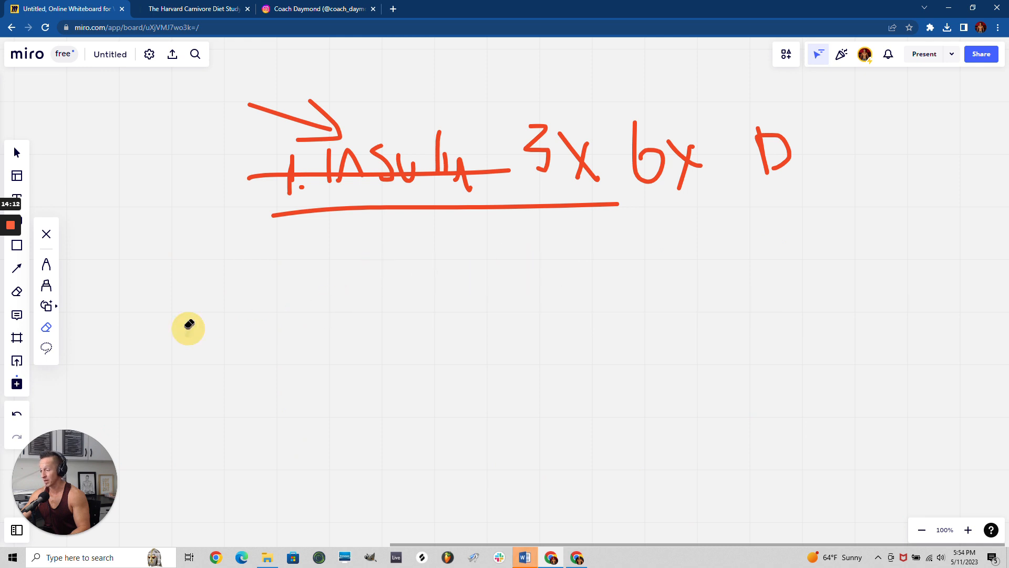
{"action": "mouse_move", "coordinate": [261, 253]}
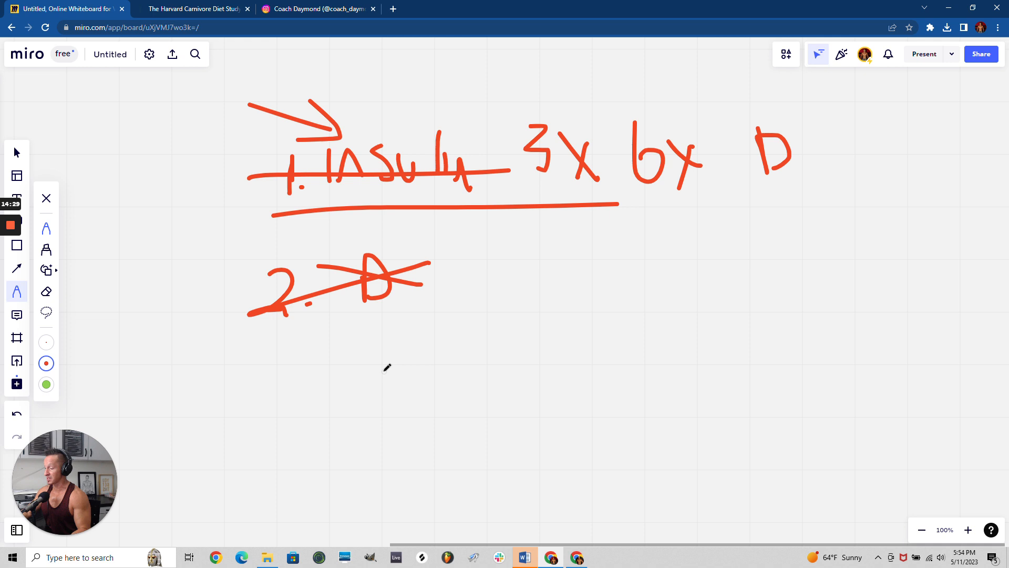
{"action": "mouse_move", "coordinate": [605, 315]}
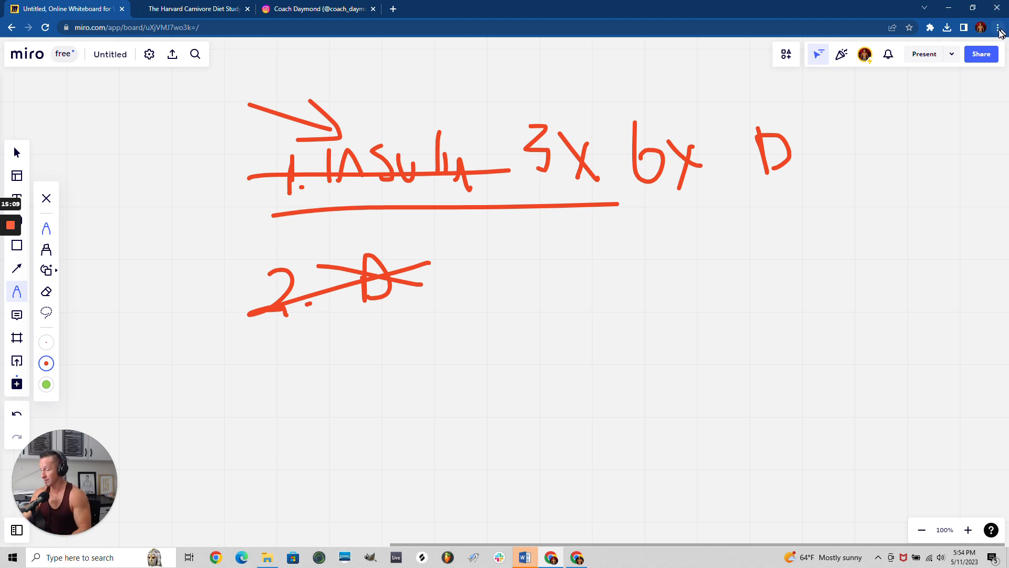
{"action": "mouse_move", "coordinate": [1000, 27]}
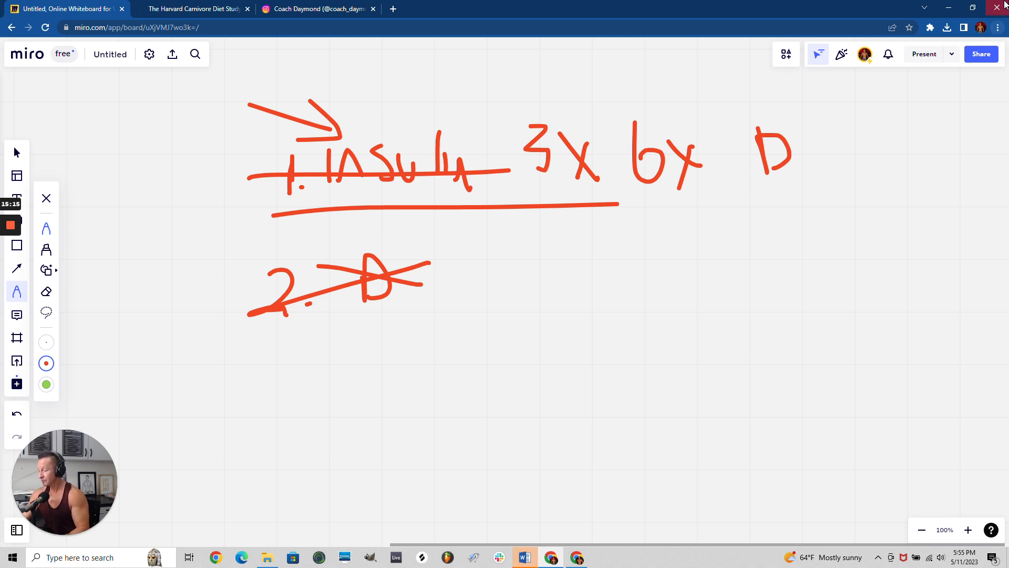
{"action": "mouse_move", "coordinate": [643, 293]}
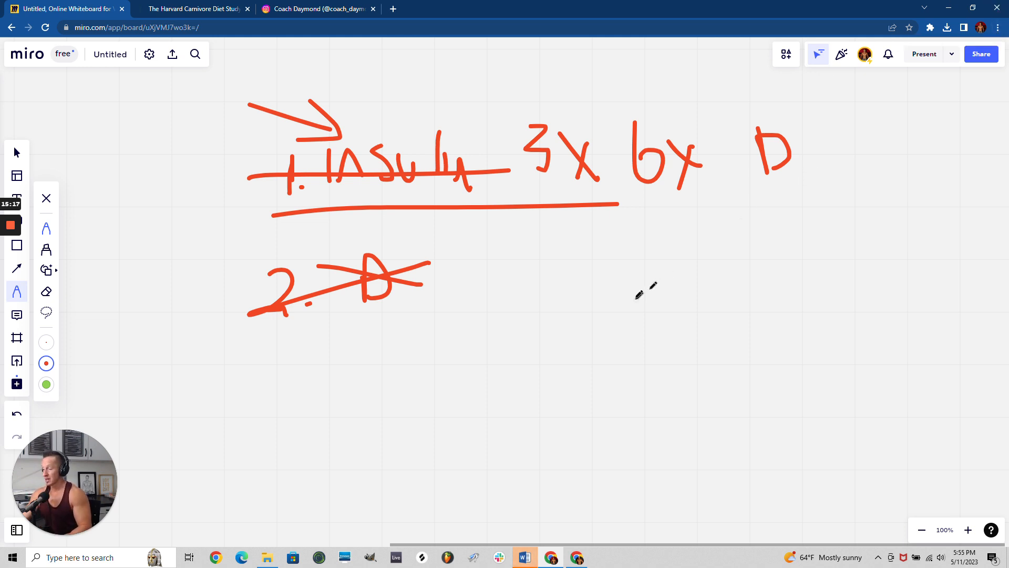
{"action": "mouse_move", "coordinate": [396, 348]}
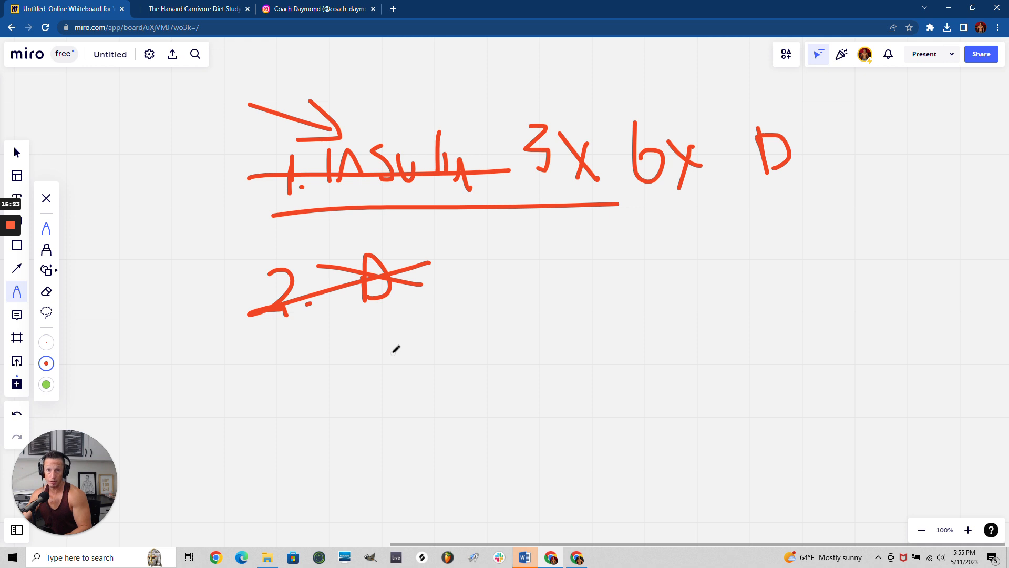
{"action": "mouse_move", "coordinate": [532, 314]}
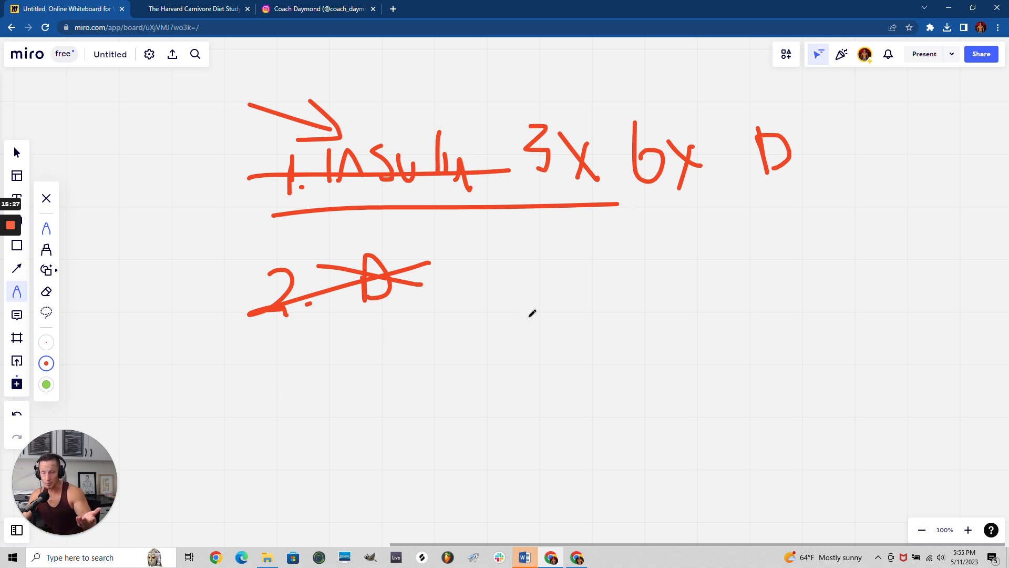
{"action": "mouse_move", "coordinate": [522, 296]}
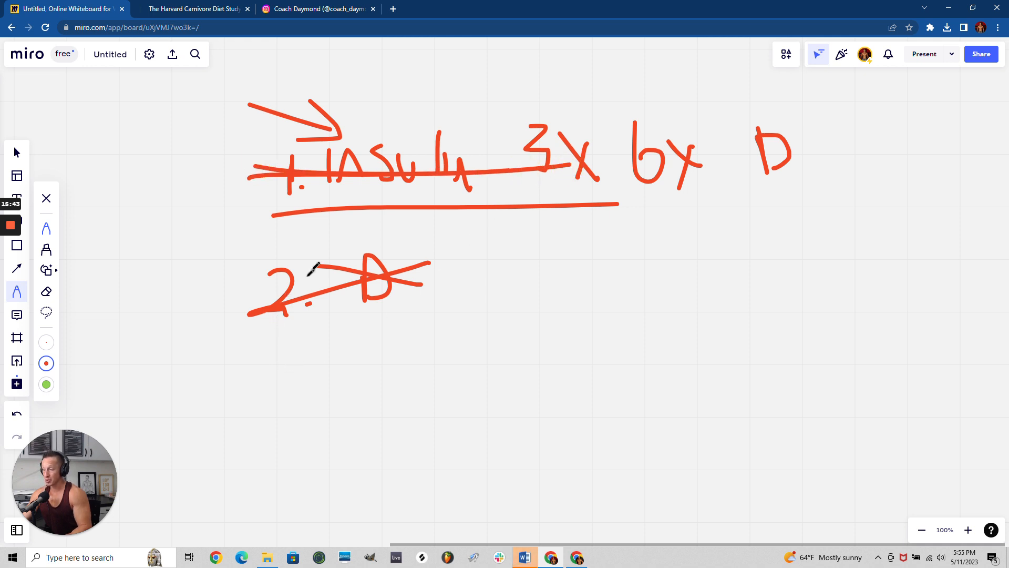
{"action": "mouse_move", "coordinate": [425, 157]}
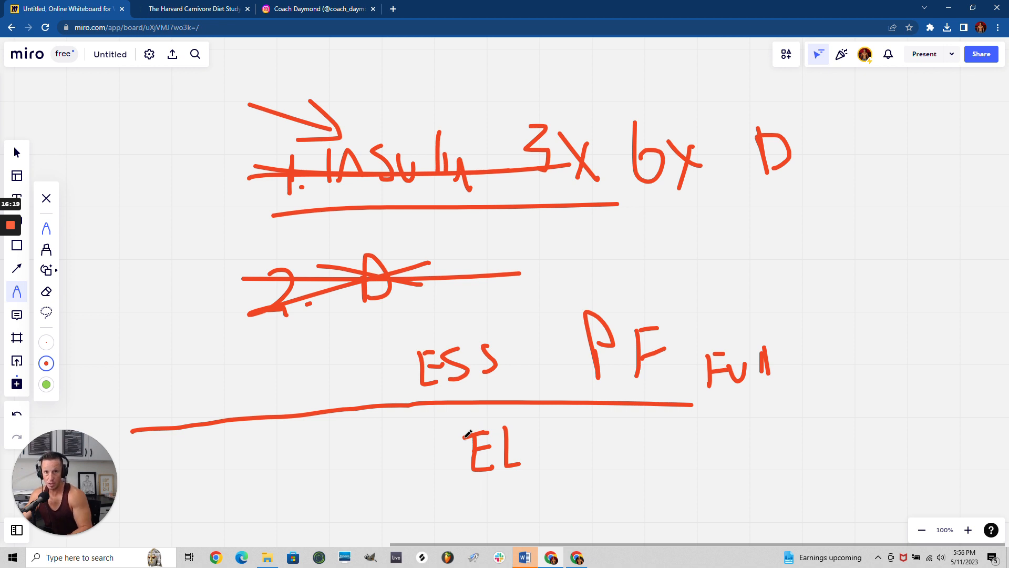
{"action": "mouse_move", "coordinate": [482, 412]}
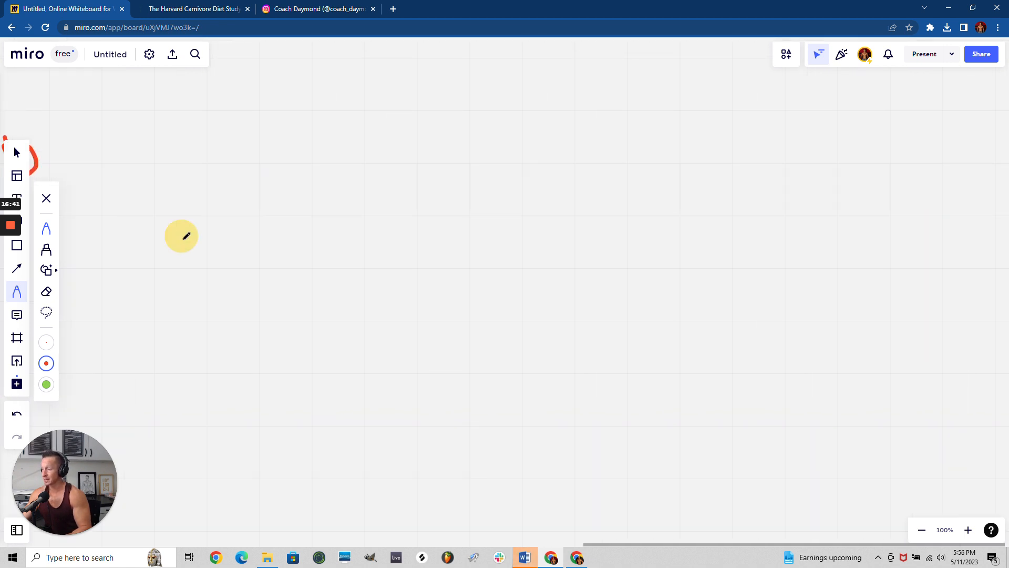
Step: Show the Harvard Carnivore Diet Study article scrolled up to its title
{"action": "left_click", "coordinate": [193, 9]}
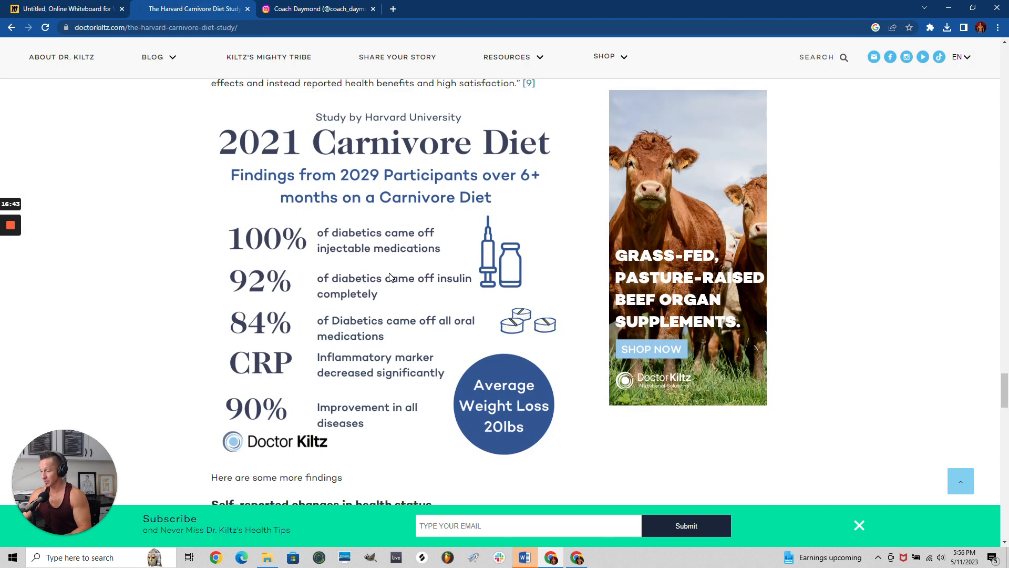
{"action": "scroll", "scroll_direction": "down", "scroll_amount": 3}
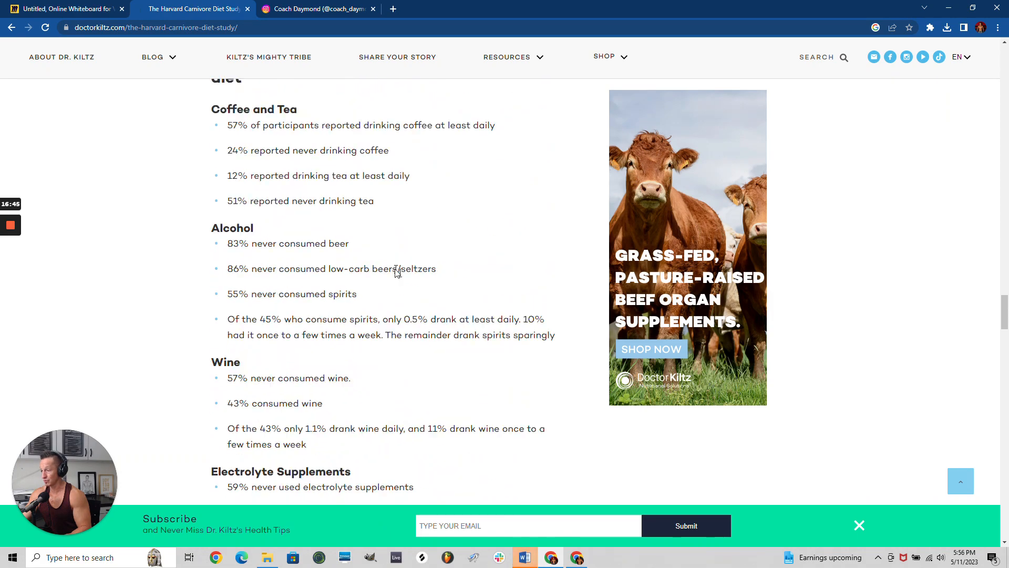
{"action": "scroll", "scroll_direction": "up", "scroll_amount": 3}
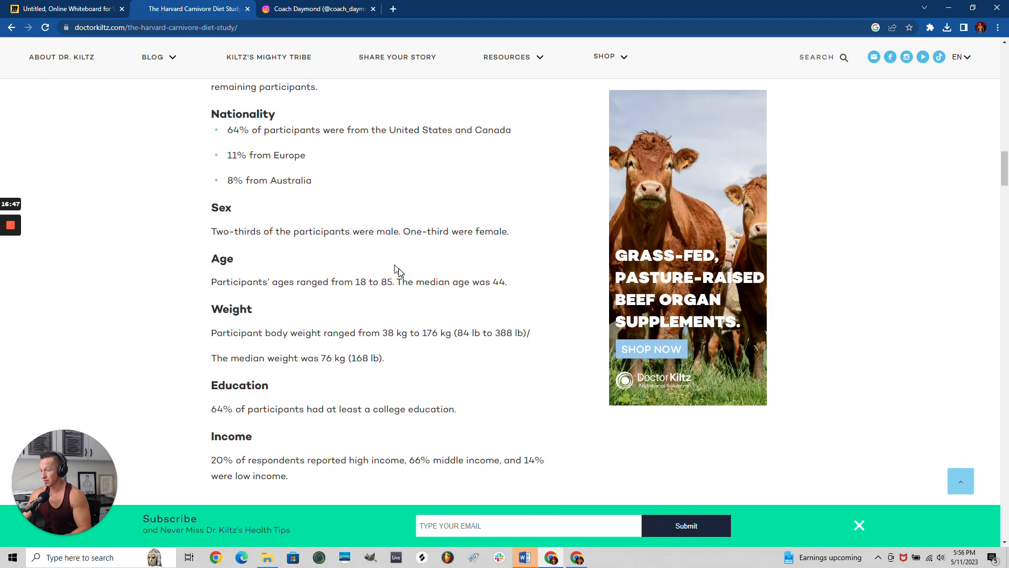
{"action": "scroll", "scroll_direction": "up", "scroll_amount": 3}
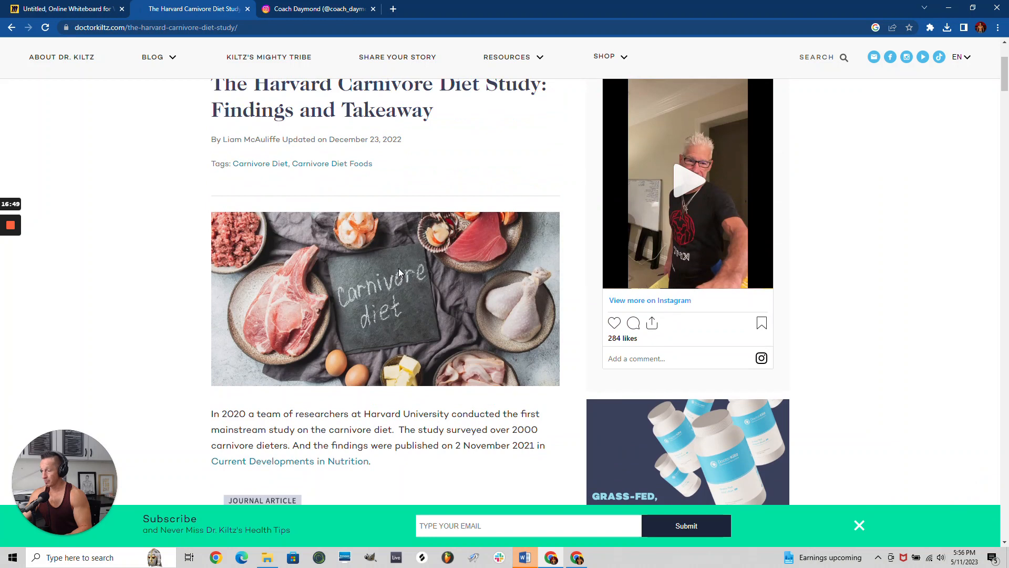
{"action": "mouse_move", "coordinate": [247, 307]}
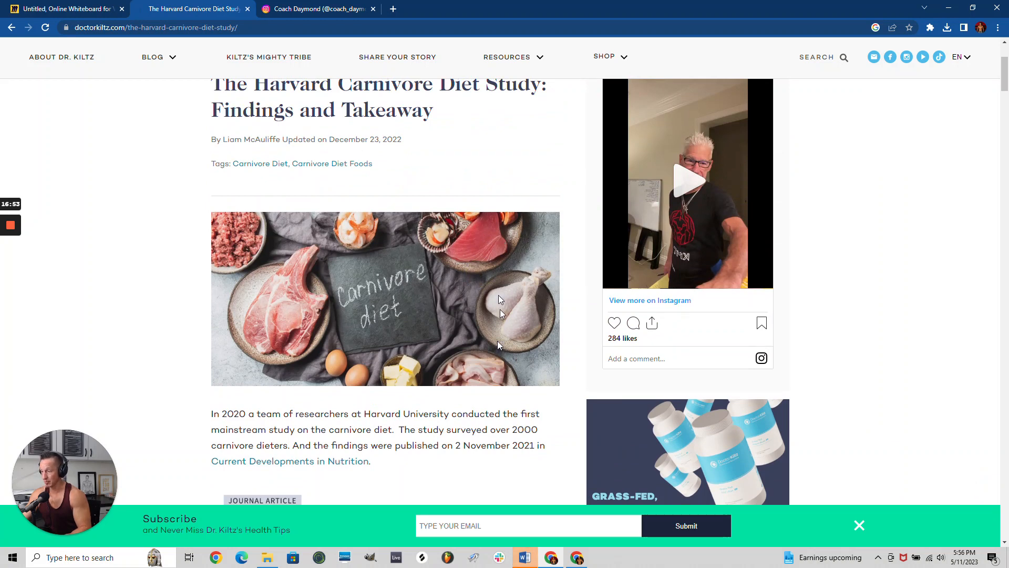
{"action": "mouse_move", "coordinate": [290, 341]}
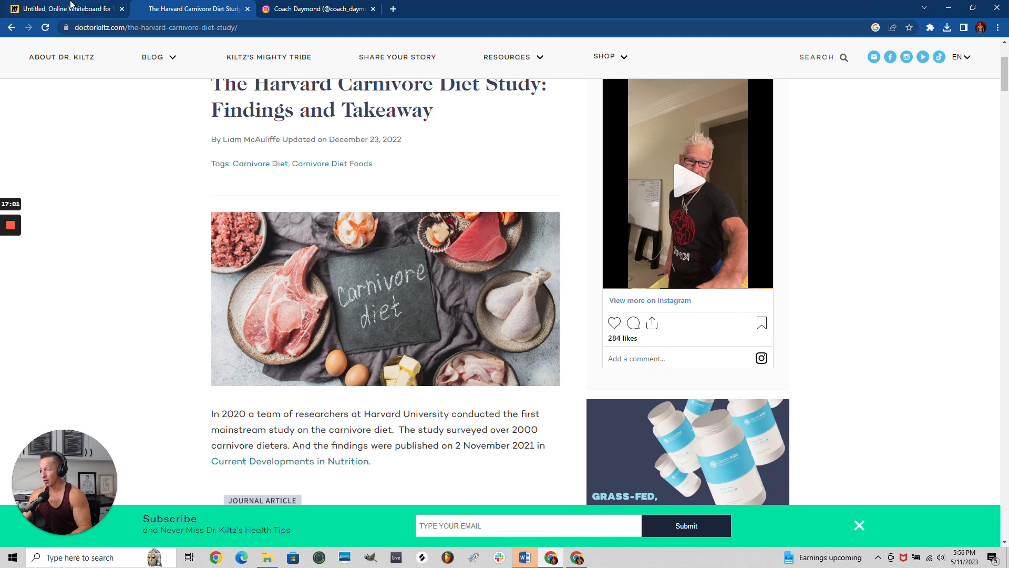
Step: Return to the Miro whiteboard tab to write 'Salt Sea', '2-3 tsp' and '3 tsp = TBSP'
{"action": "left_click", "coordinate": [64, 8]}
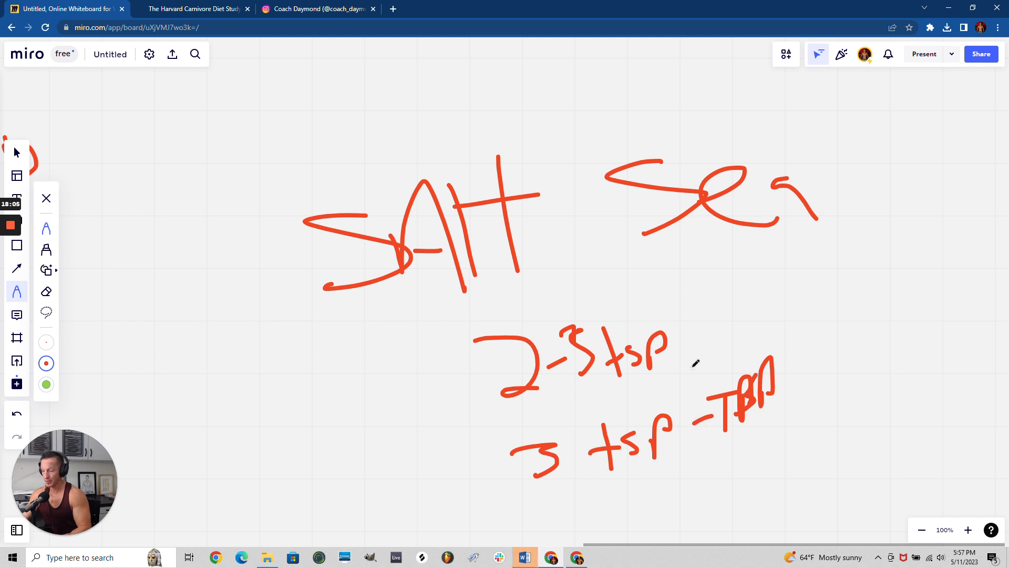
{"action": "mouse_move", "coordinate": [705, 358]}
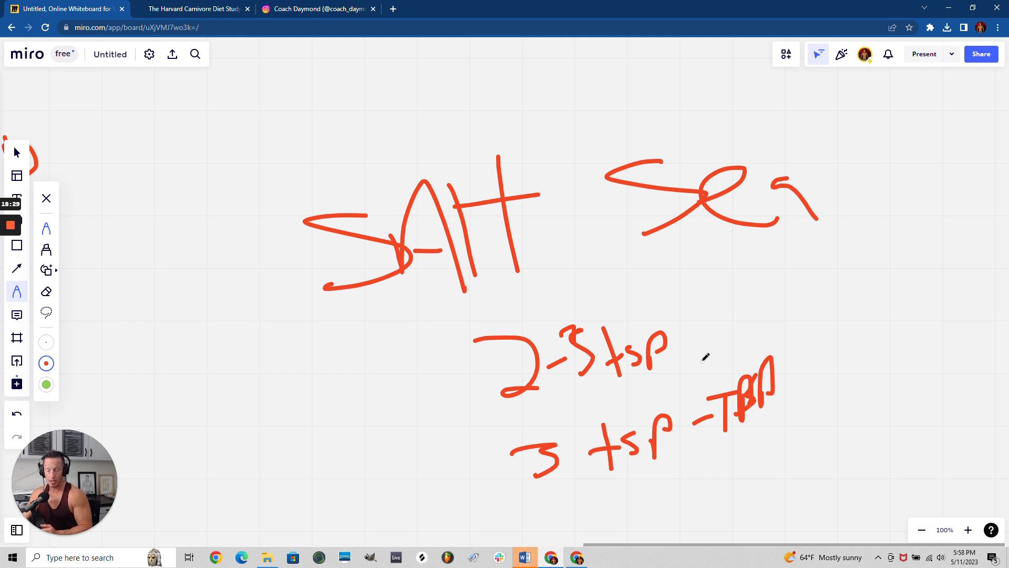
{"action": "mouse_move", "coordinate": [373, 209]}
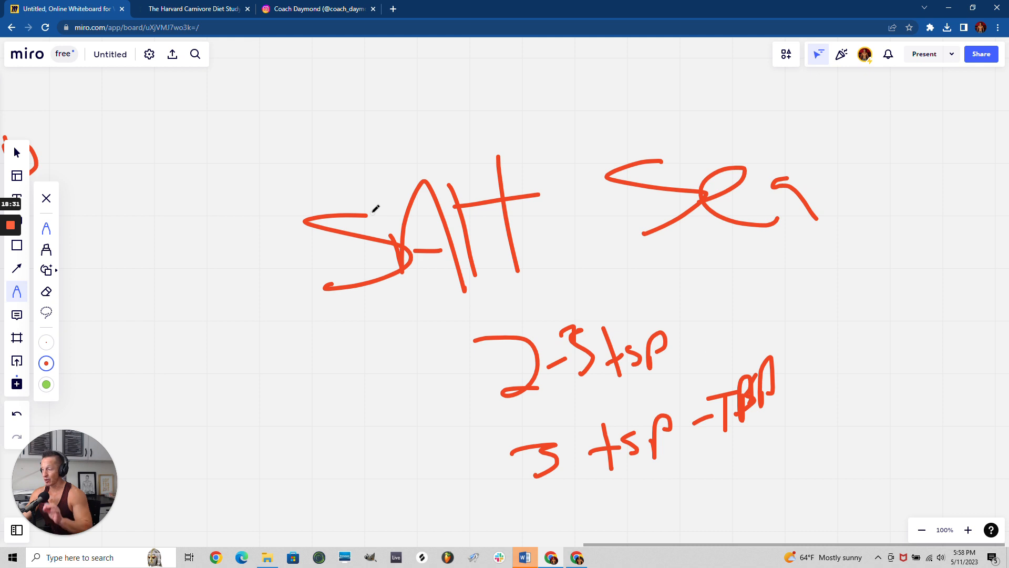